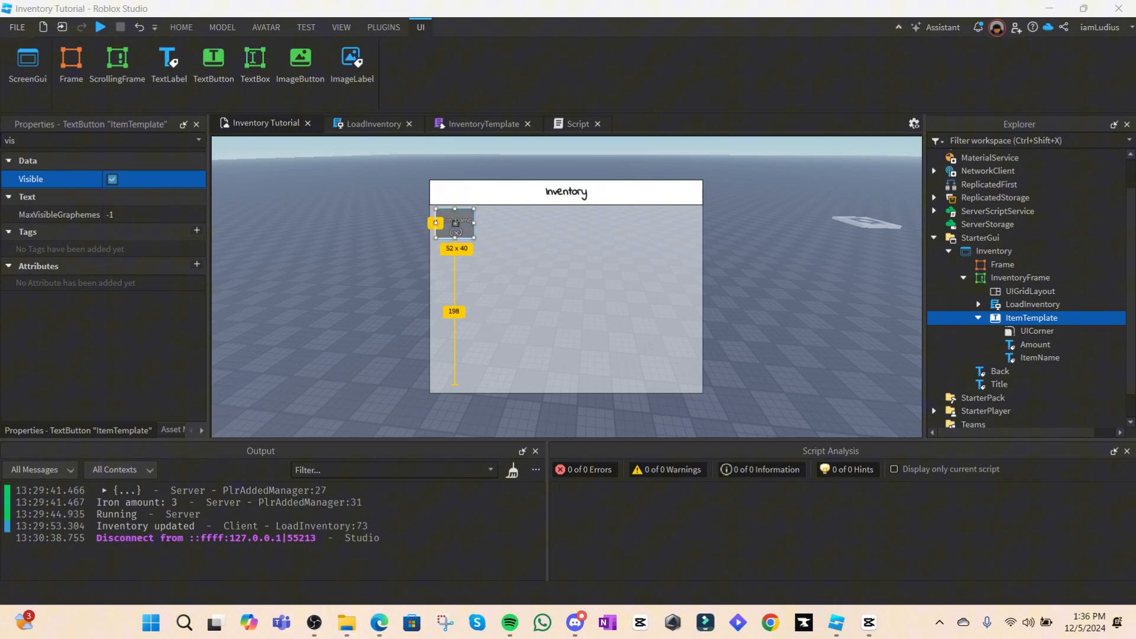
mouse_move(861, 261)
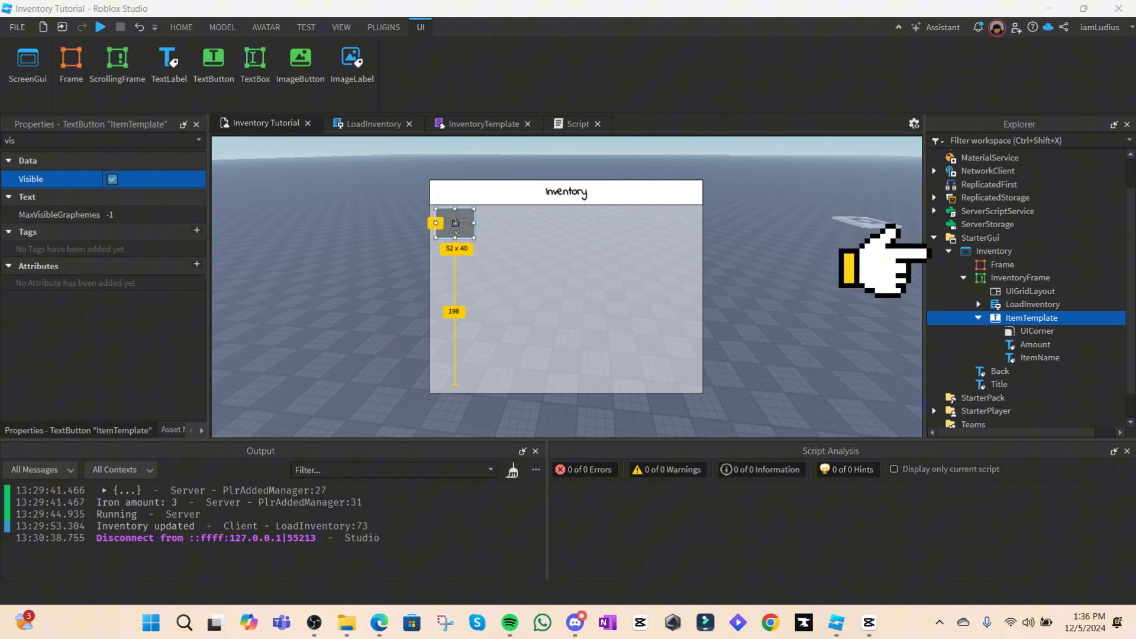
mouse_move(880, 261)
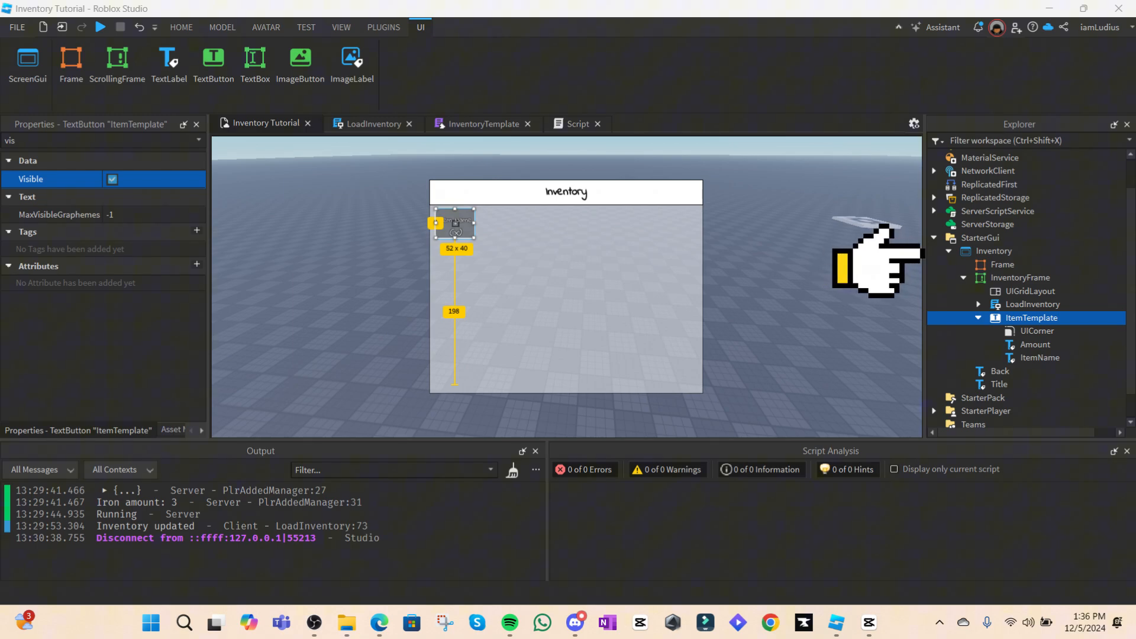
mouse_move(898, 283)
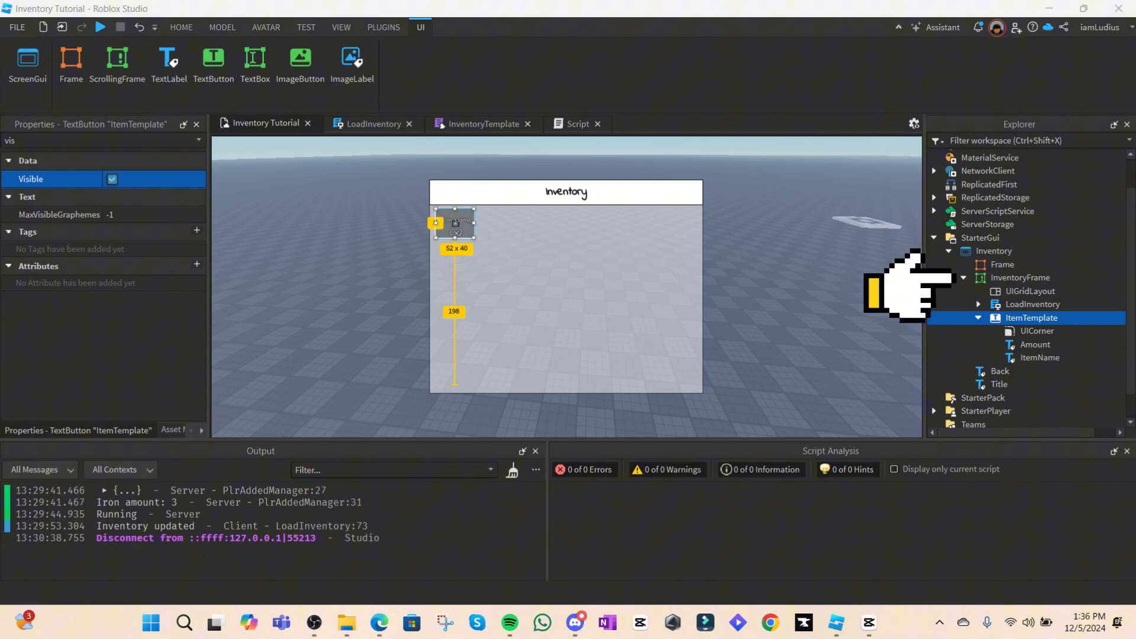
mouse_move(894, 290)
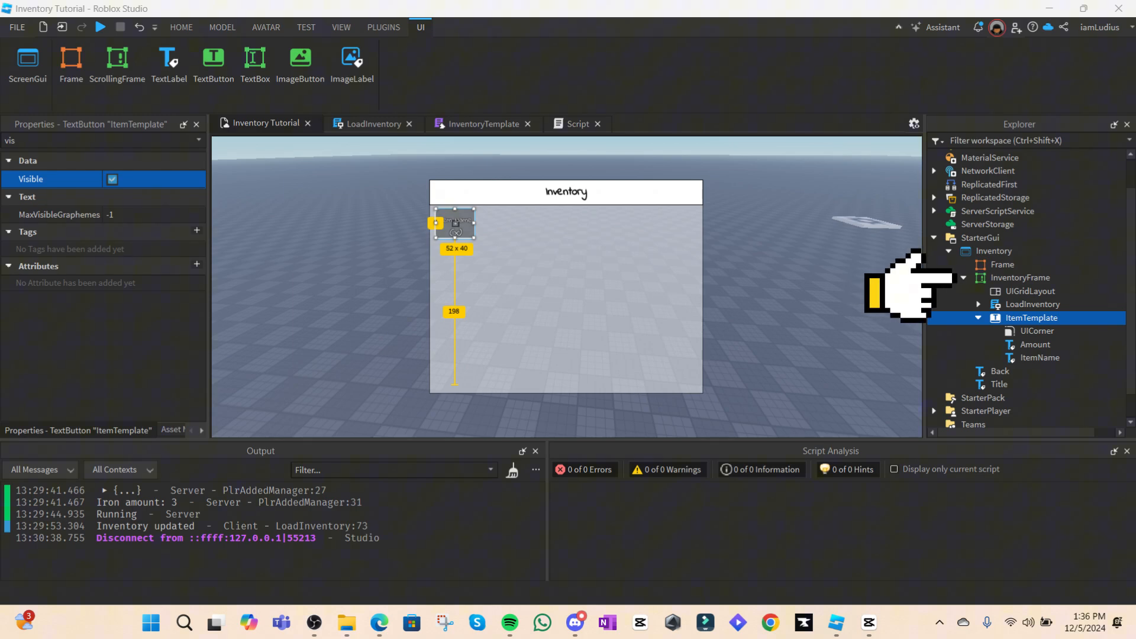
mouse_move(891, 290)
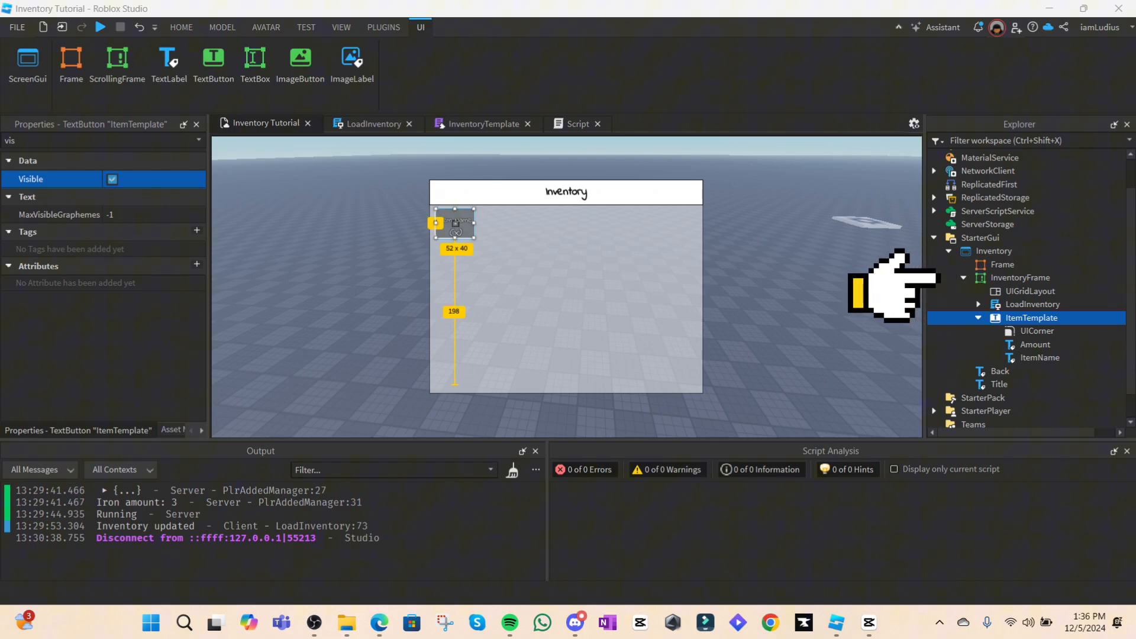
mouse_move(910, 286)
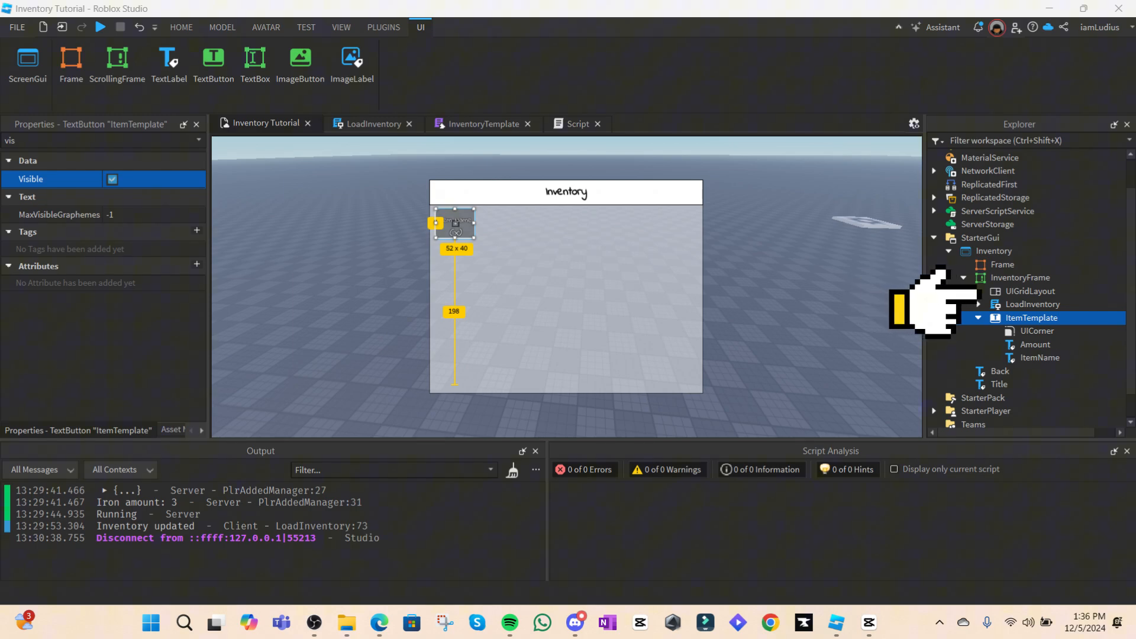
mouse_move(935, 311)
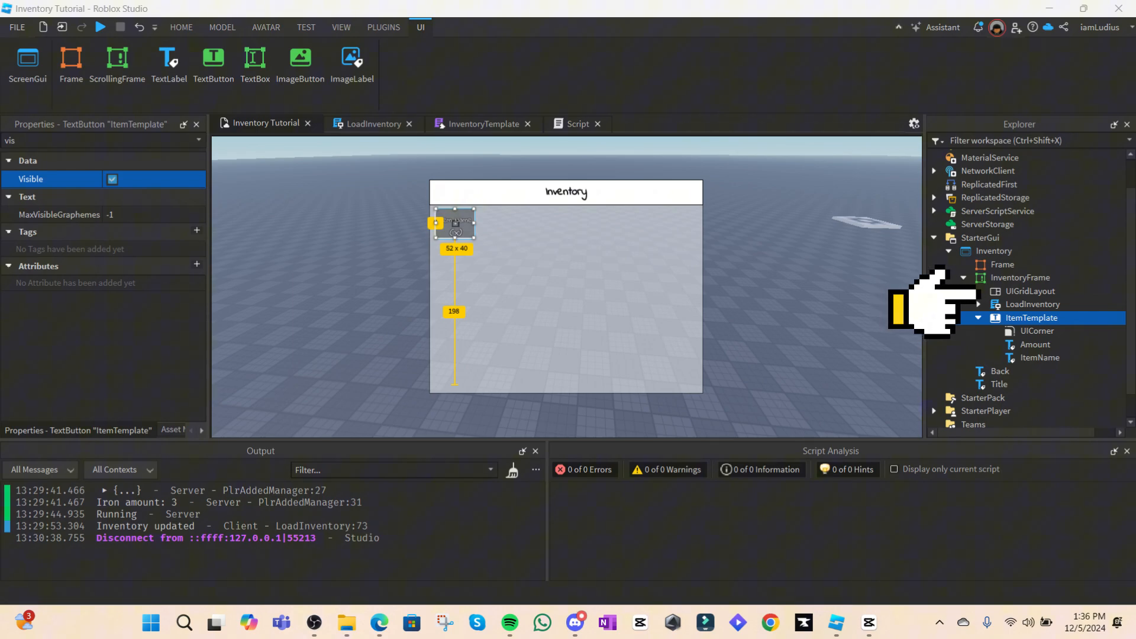
mouse_move(927, 304)
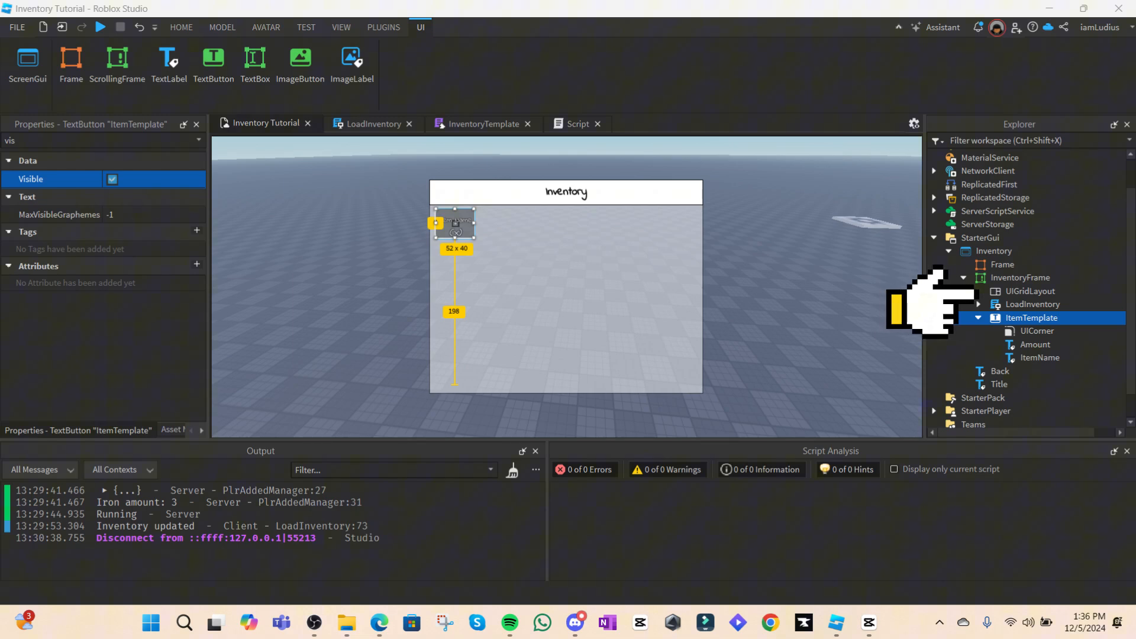
mouse_move(927, 304)
text(tra)
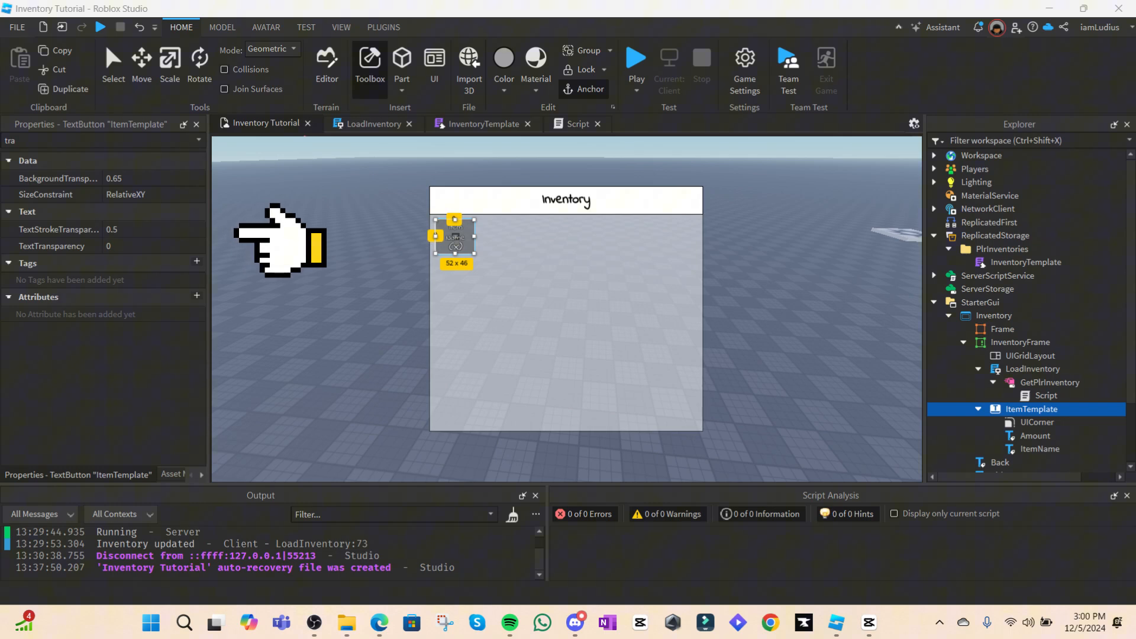
mouse_move(942, 452)
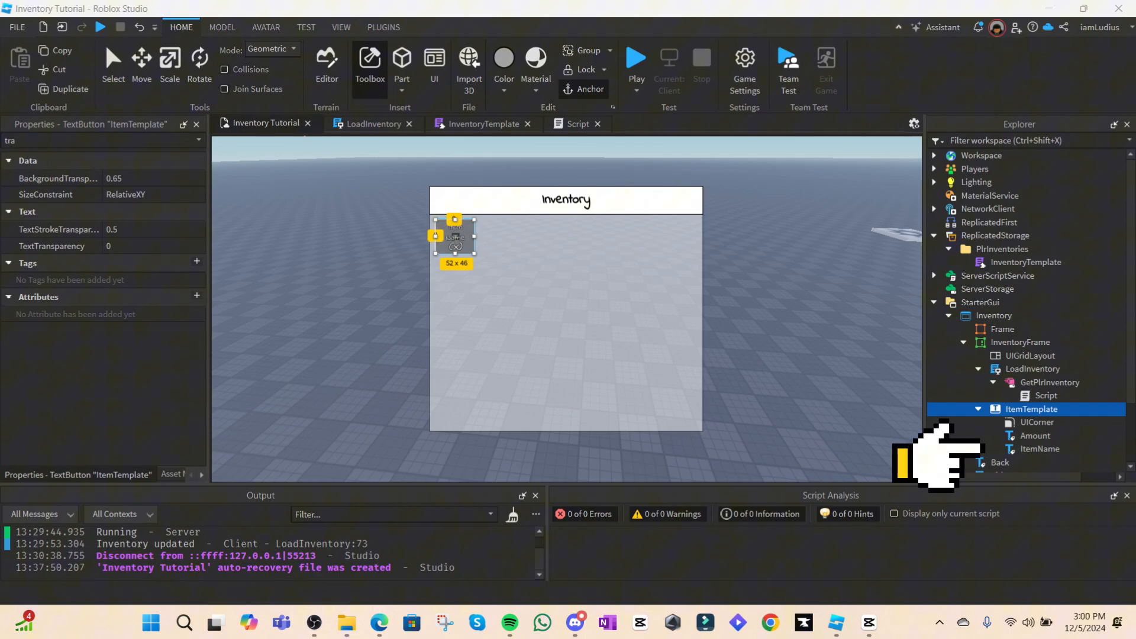
mouse_move(942, 446)
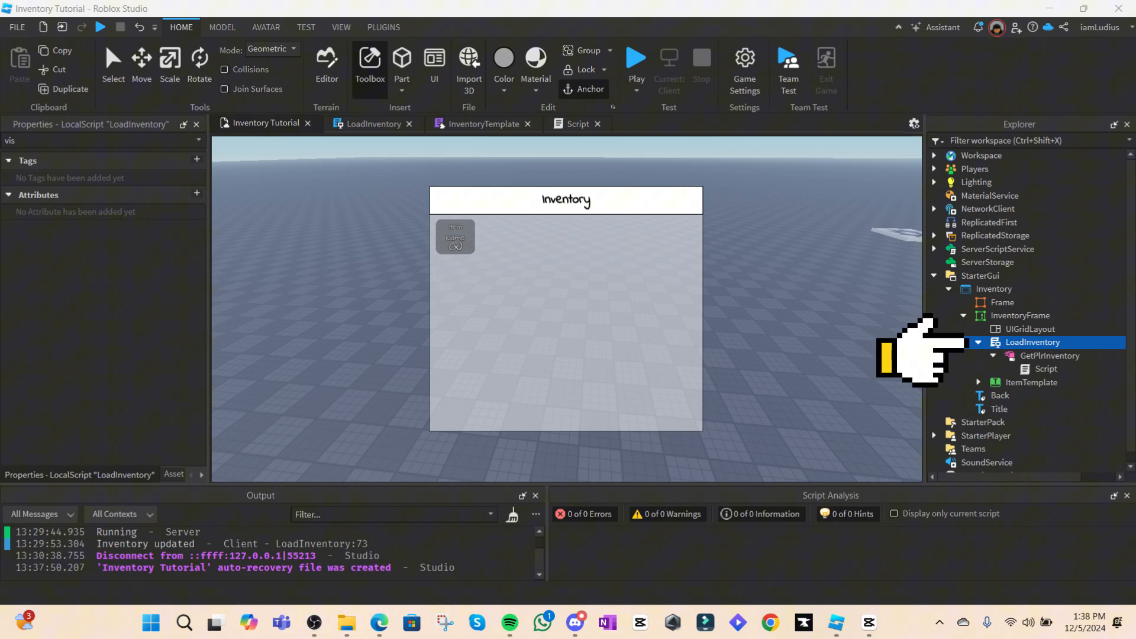
mouse_move(935, 362)
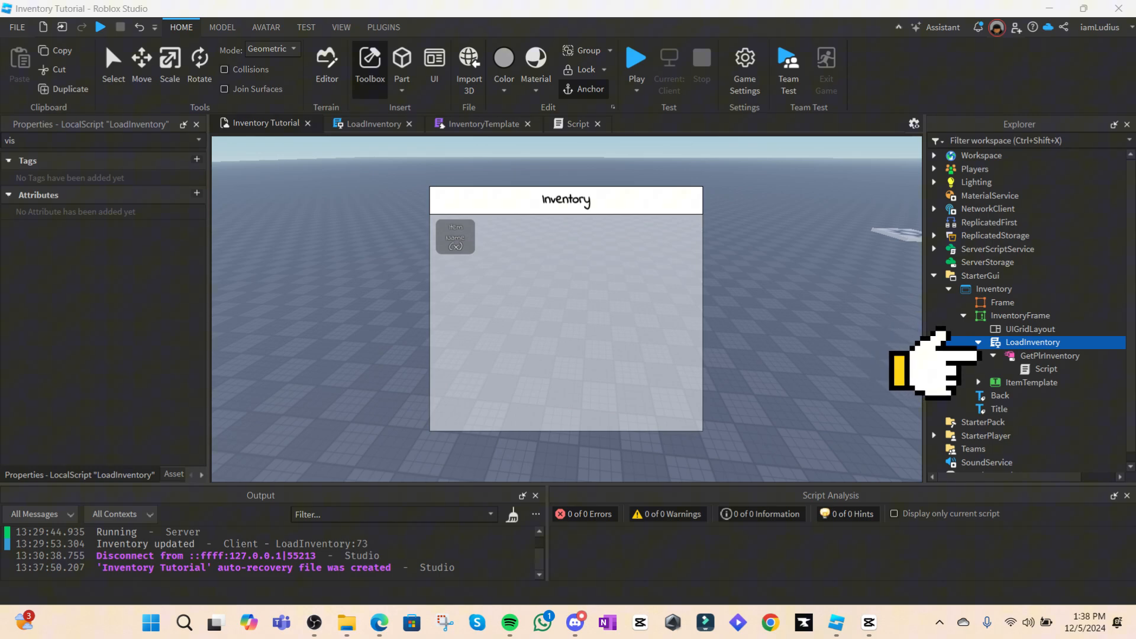
mouse_move(927, 366)
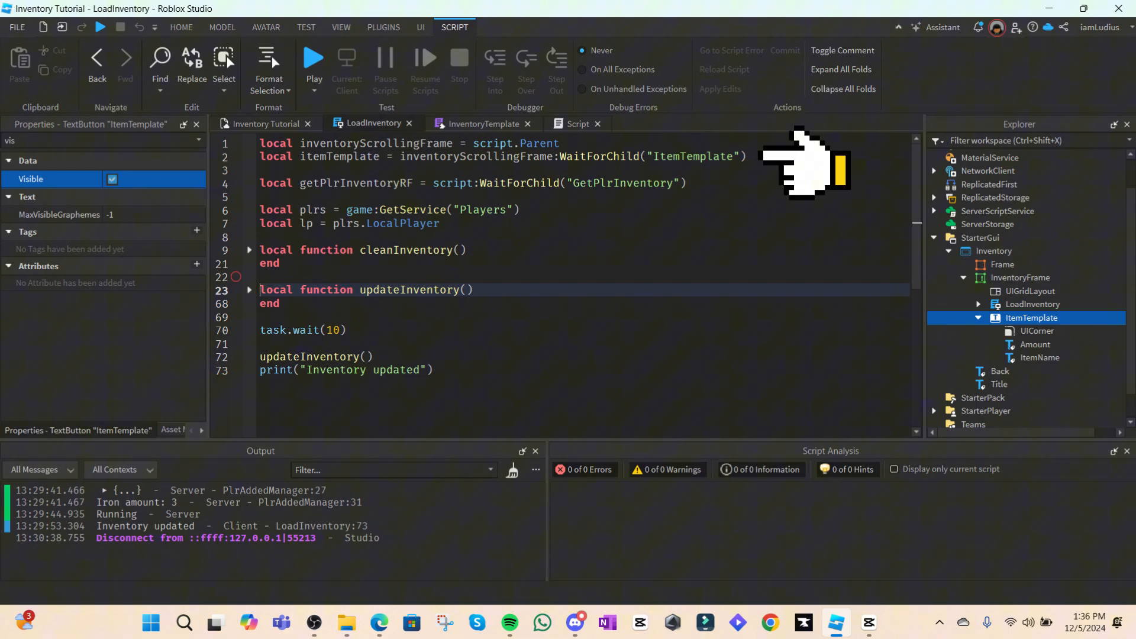
mouse_move(623, 156)
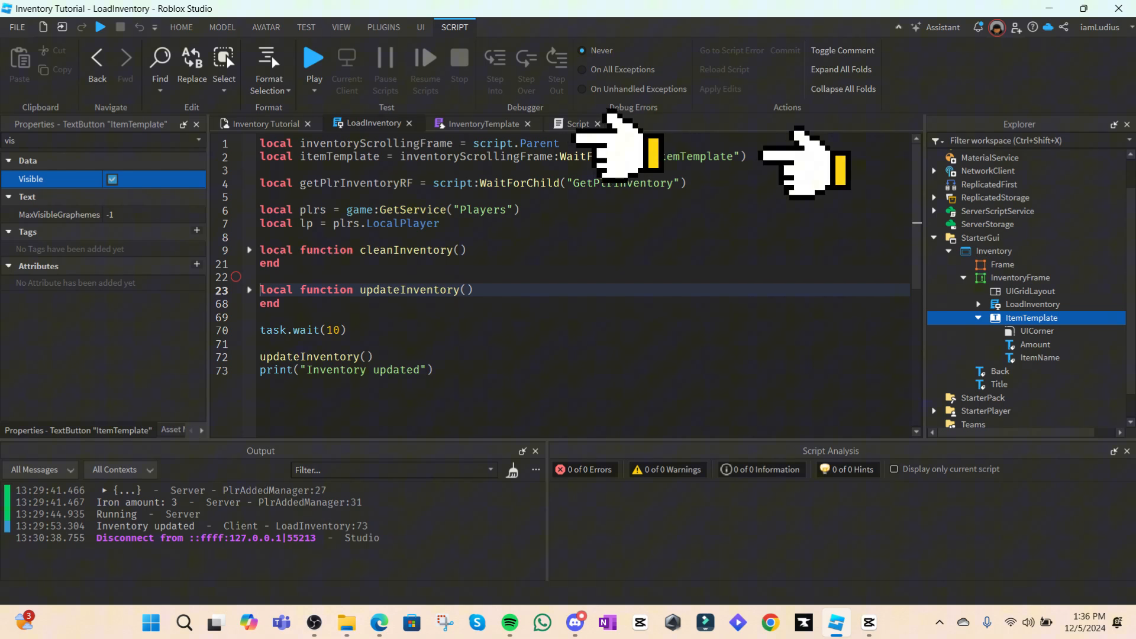
mouse_move(742, 181)
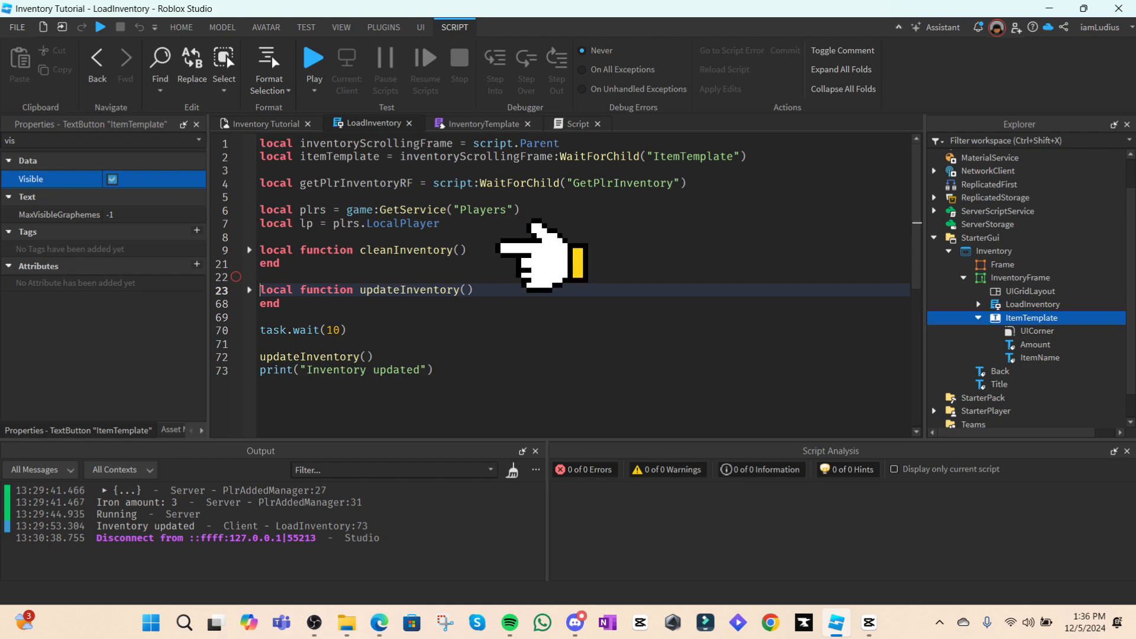
mouse_move(532, 297)
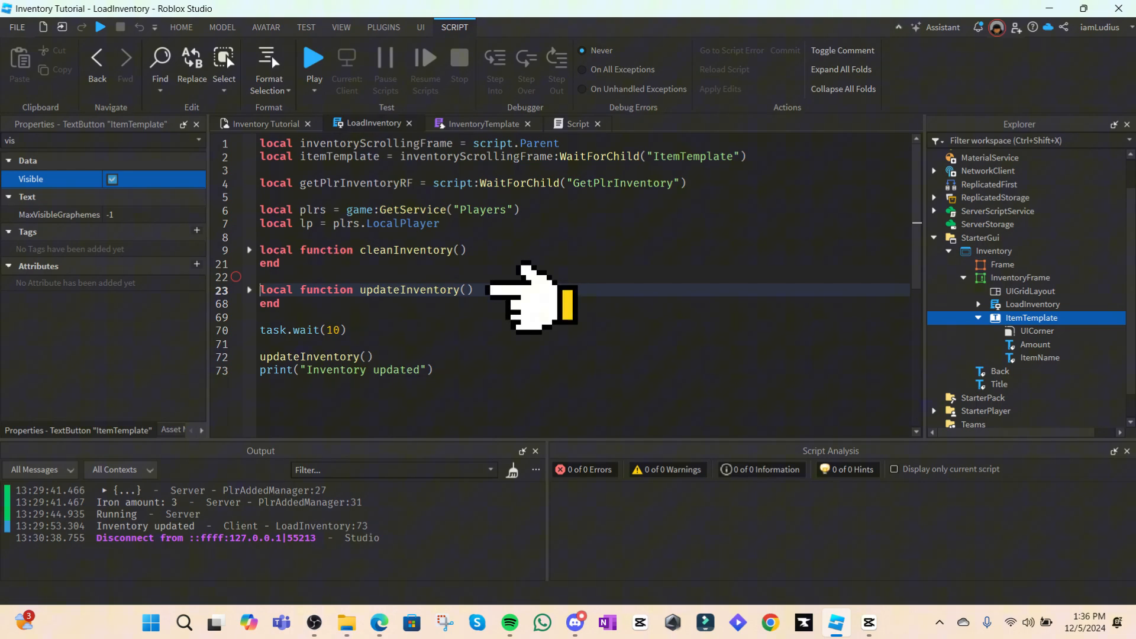
mouse_move(557, 300)
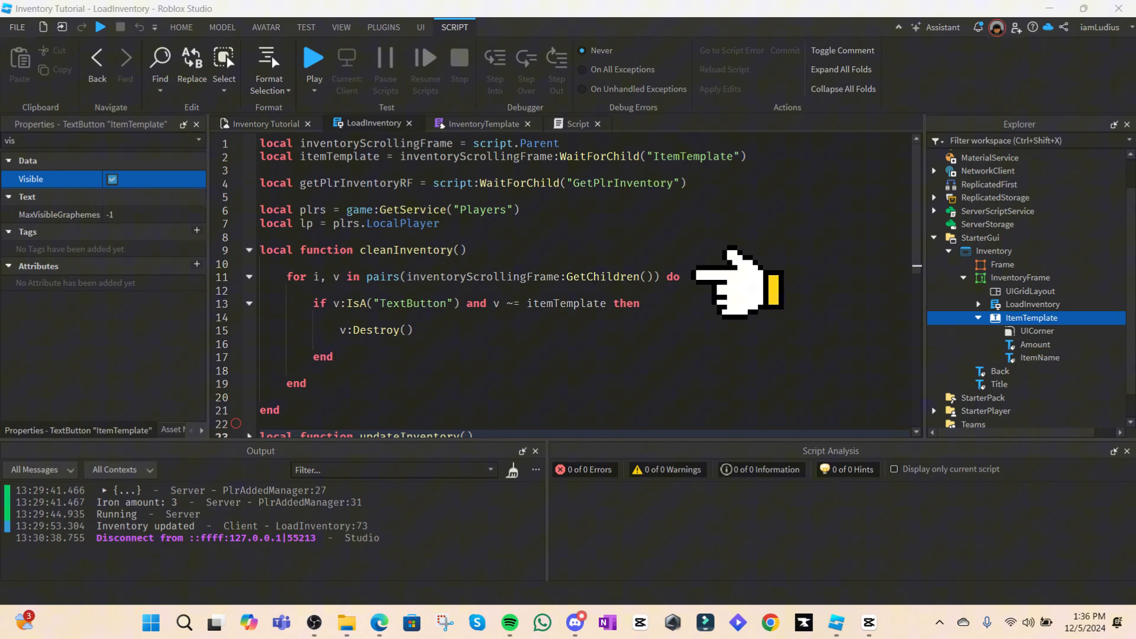
mouse_move(753, 290)
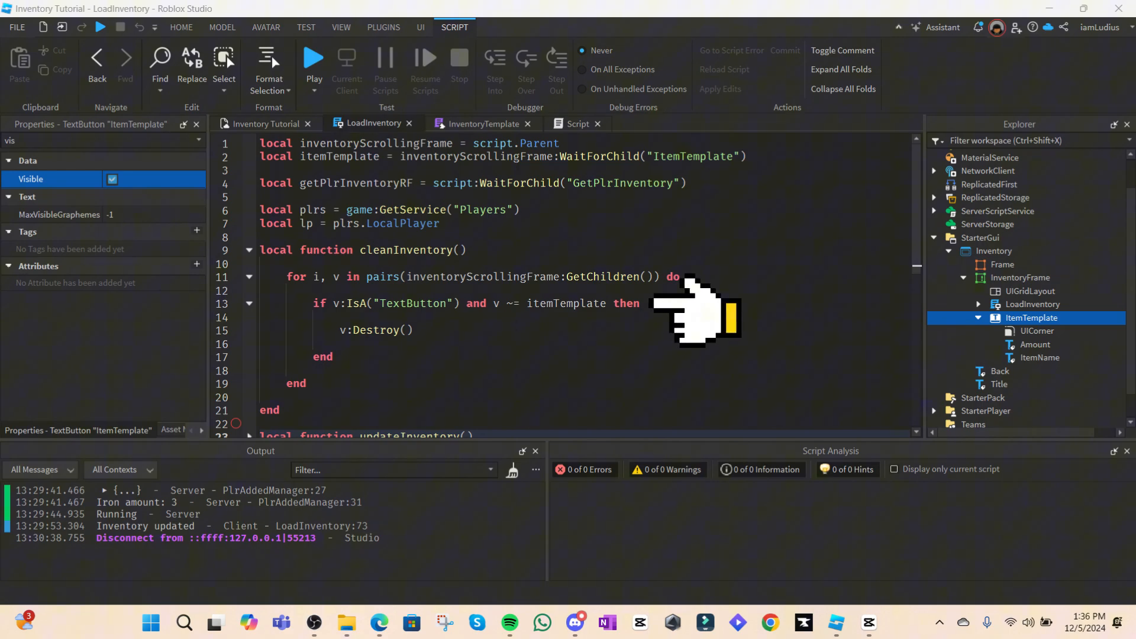
mouse_move(710, 318)
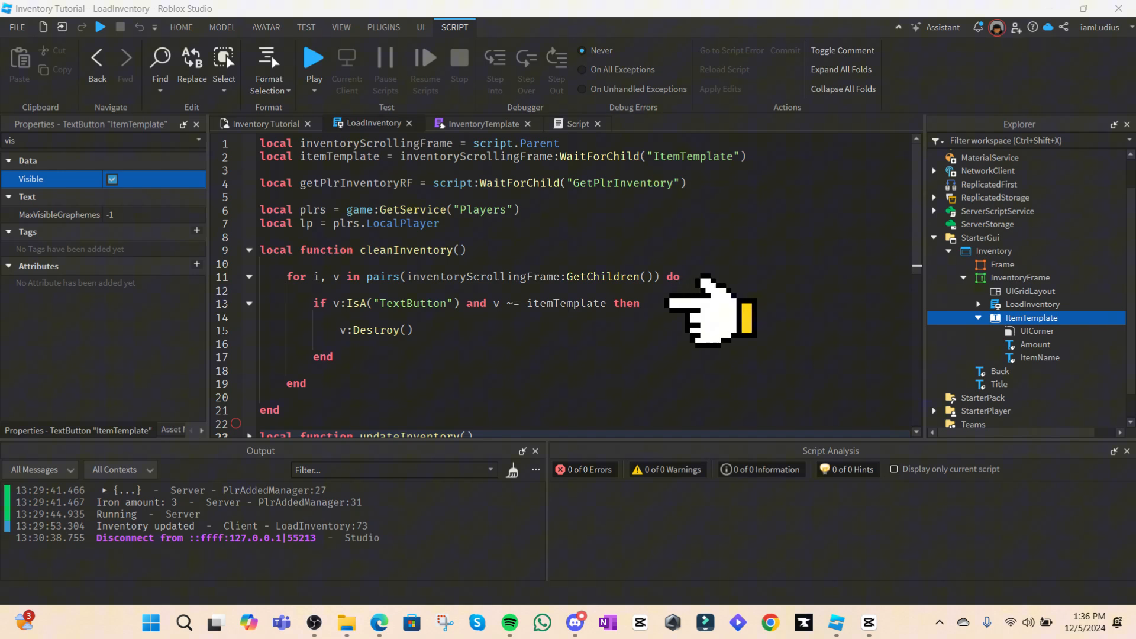
mouse_move(696, 319)
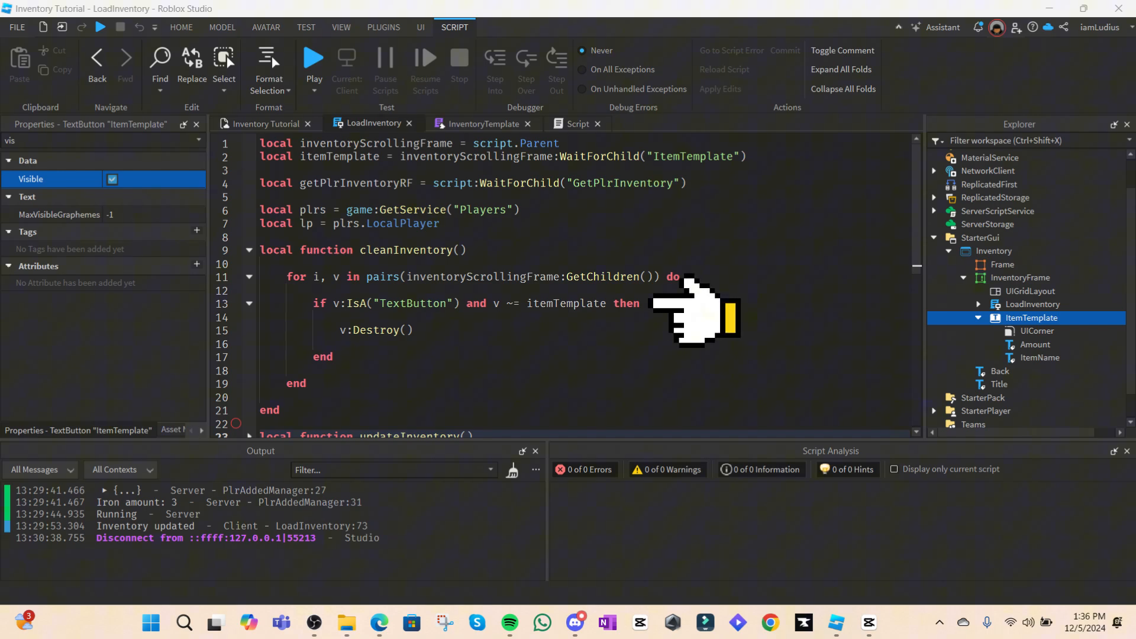
mouse_move(706, 312)
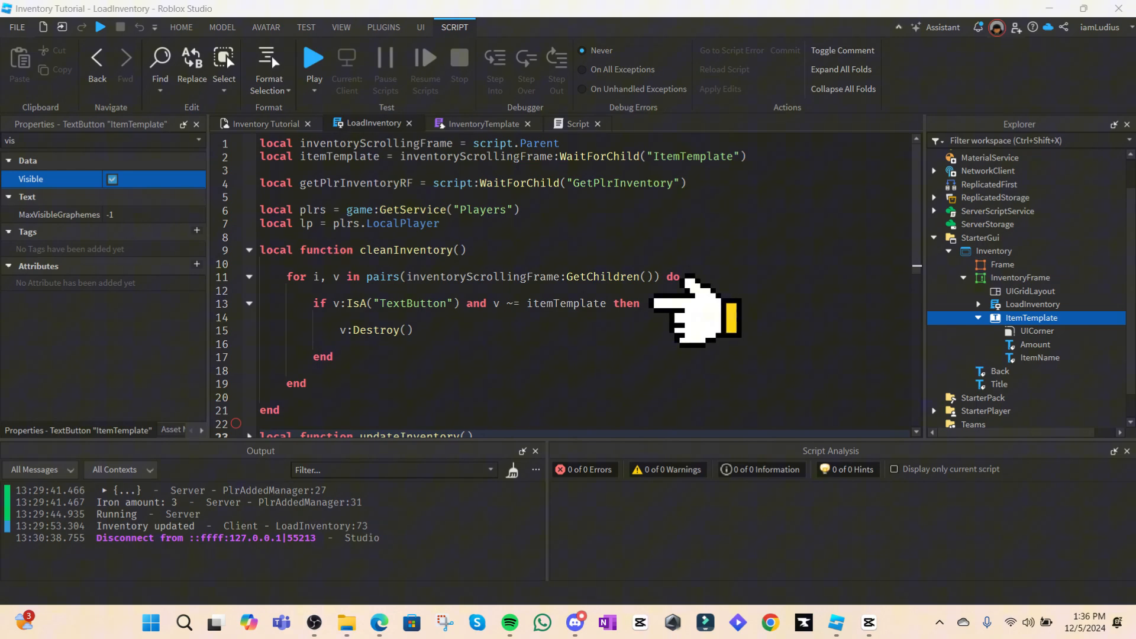
mouse_move(699, 319)
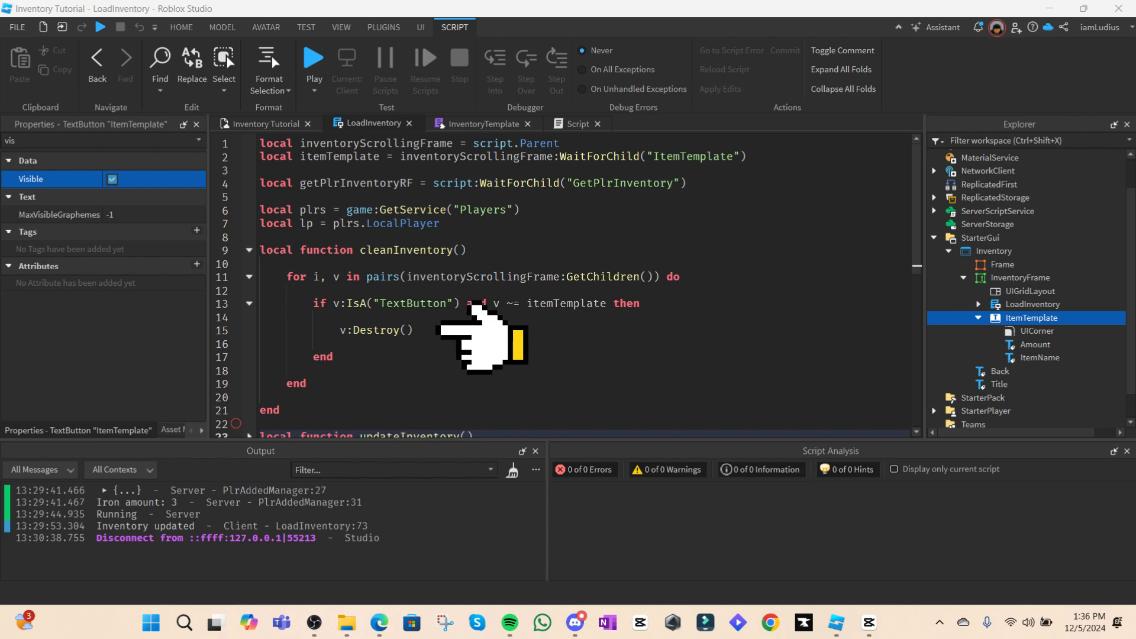
mouse_move(467, 341)
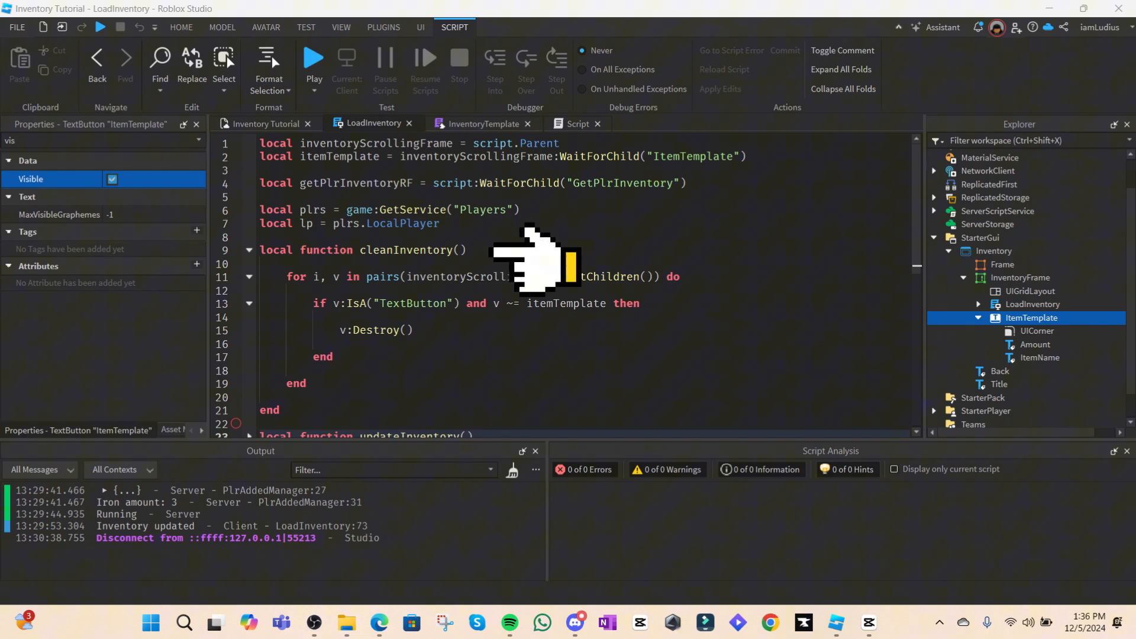
mouse_move(528, 261)
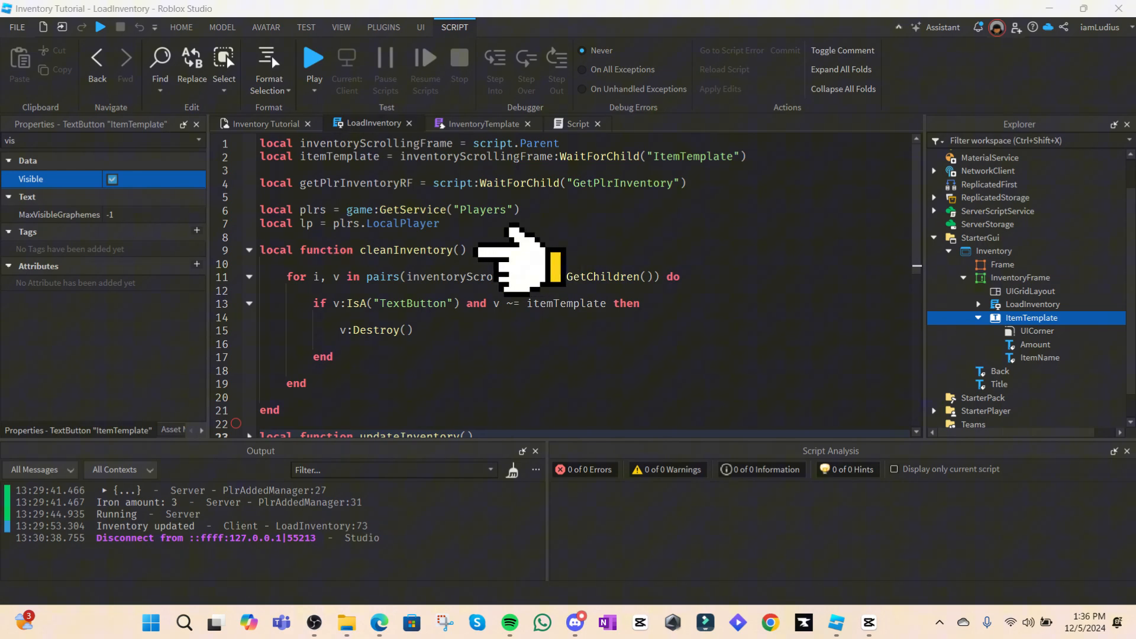
scroll(down, 3)
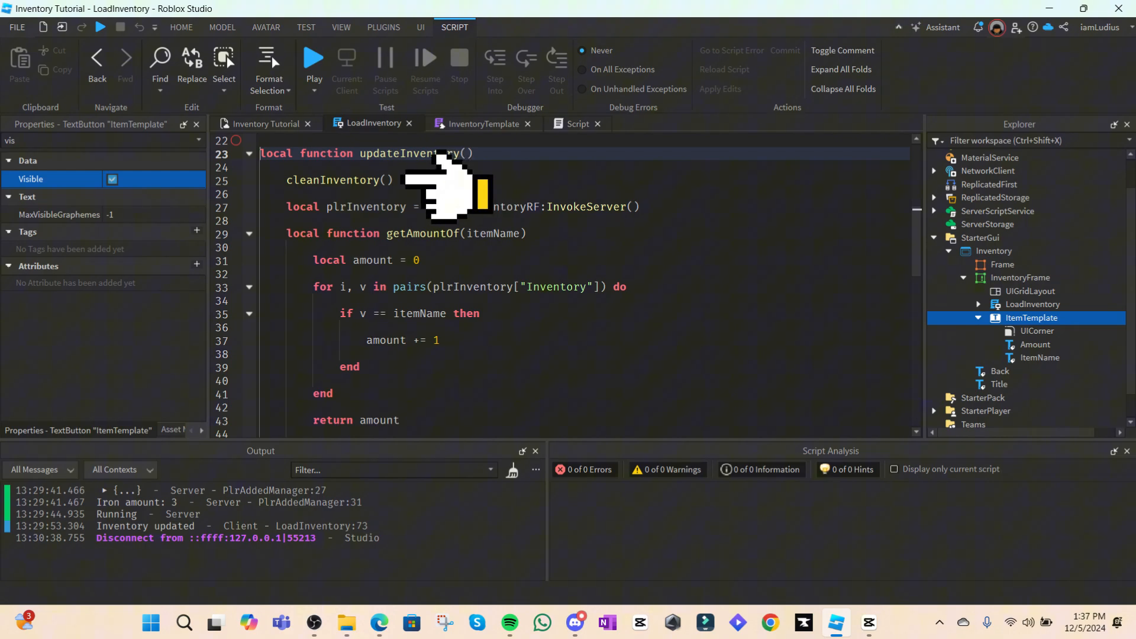
mouse_move(696, 217)
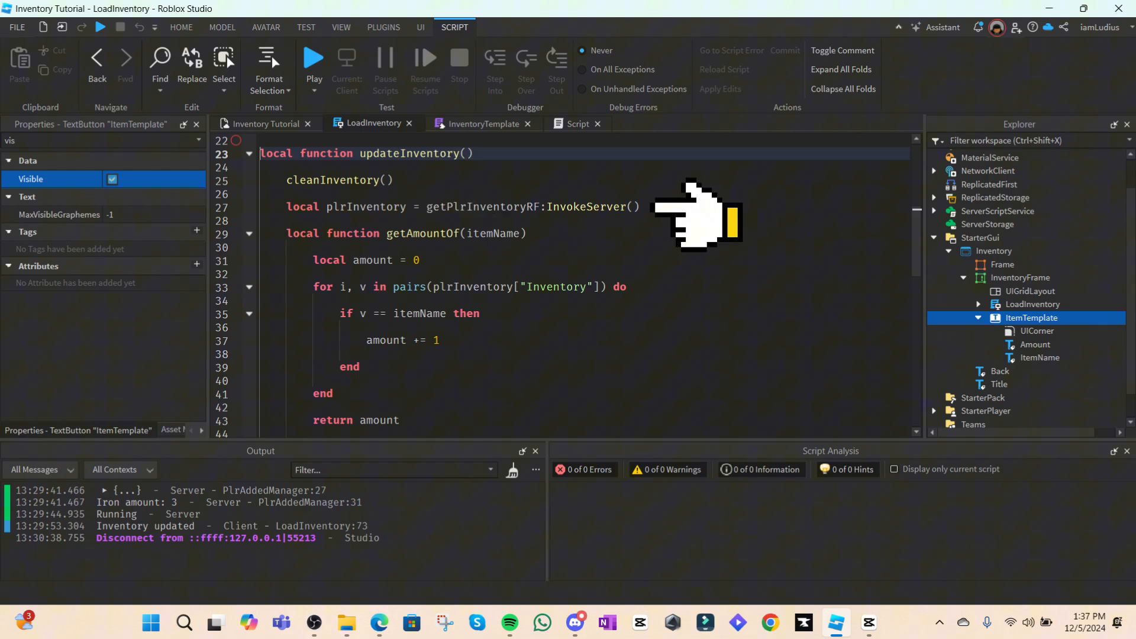
mouse_move(710, 217)
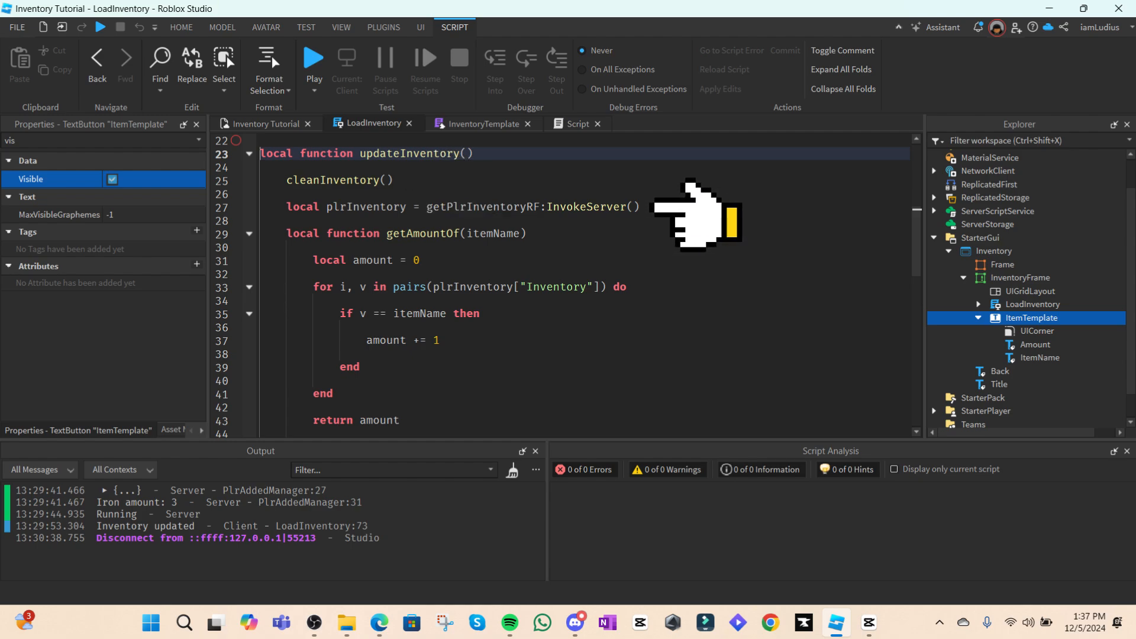
mouse_move(713, 217)
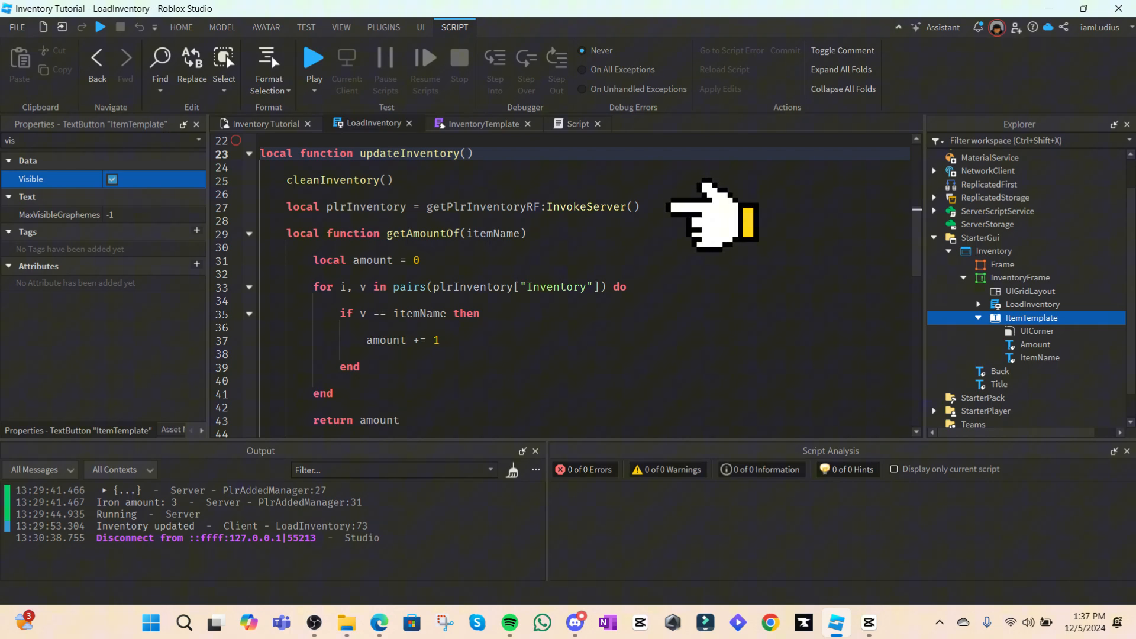
mouse_move(696, 217)
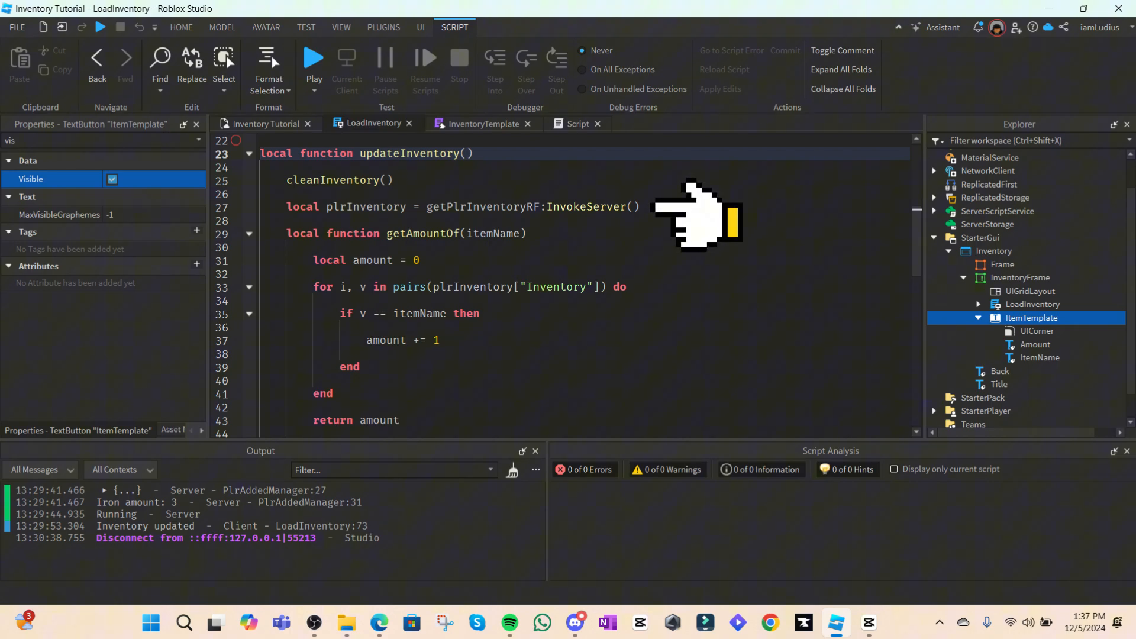
mouse_move(703, 217)
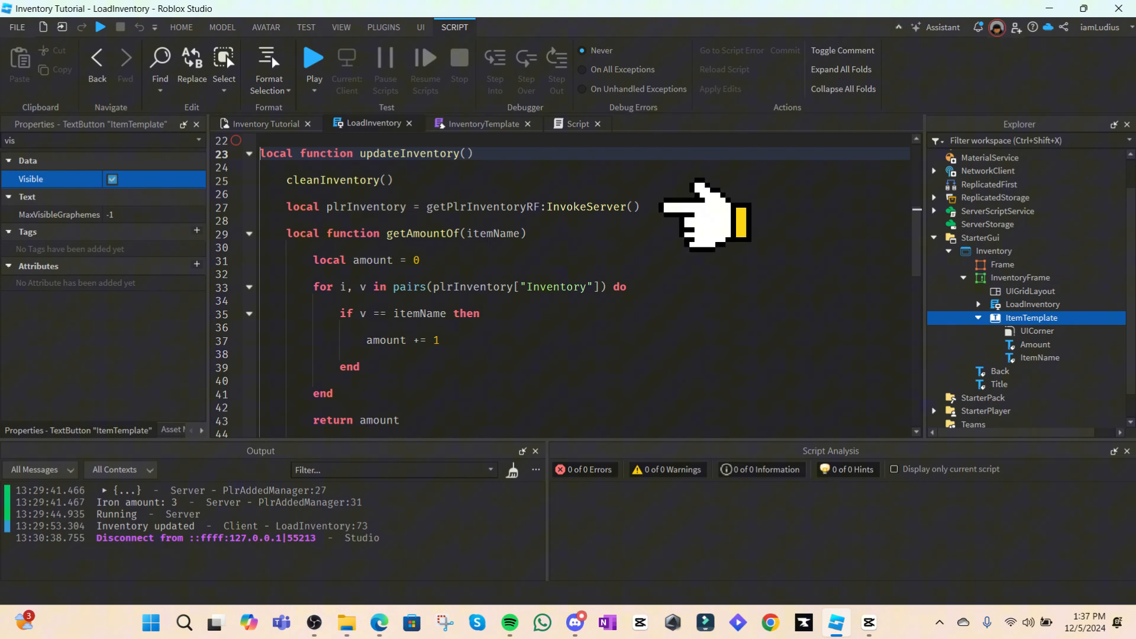
mouse_move(695, 217)
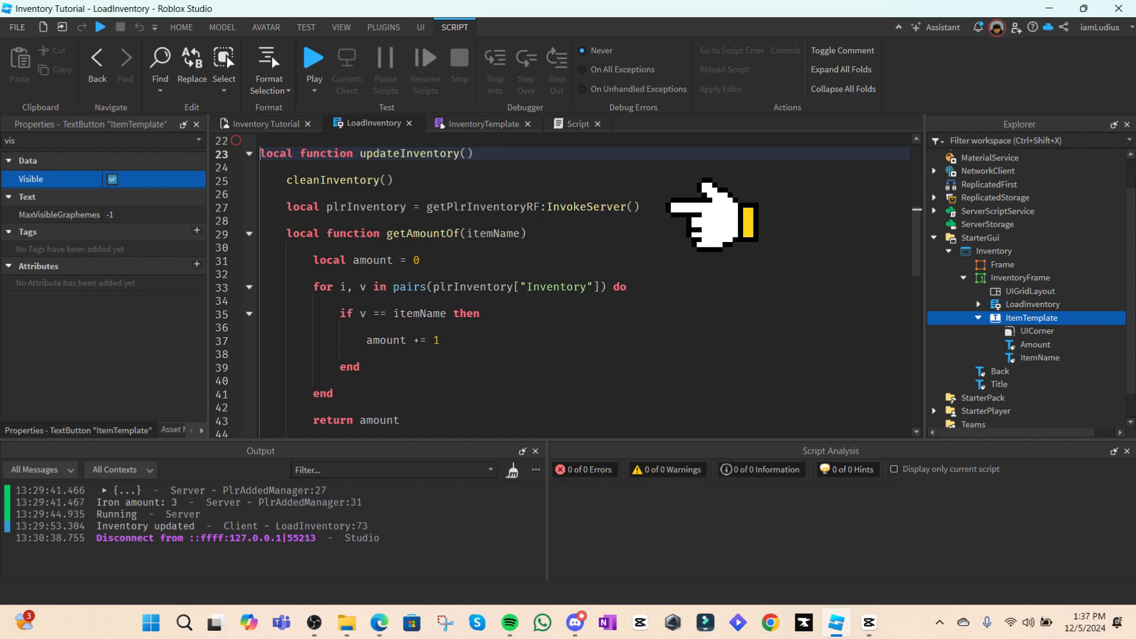
mouse_move(696, 217)
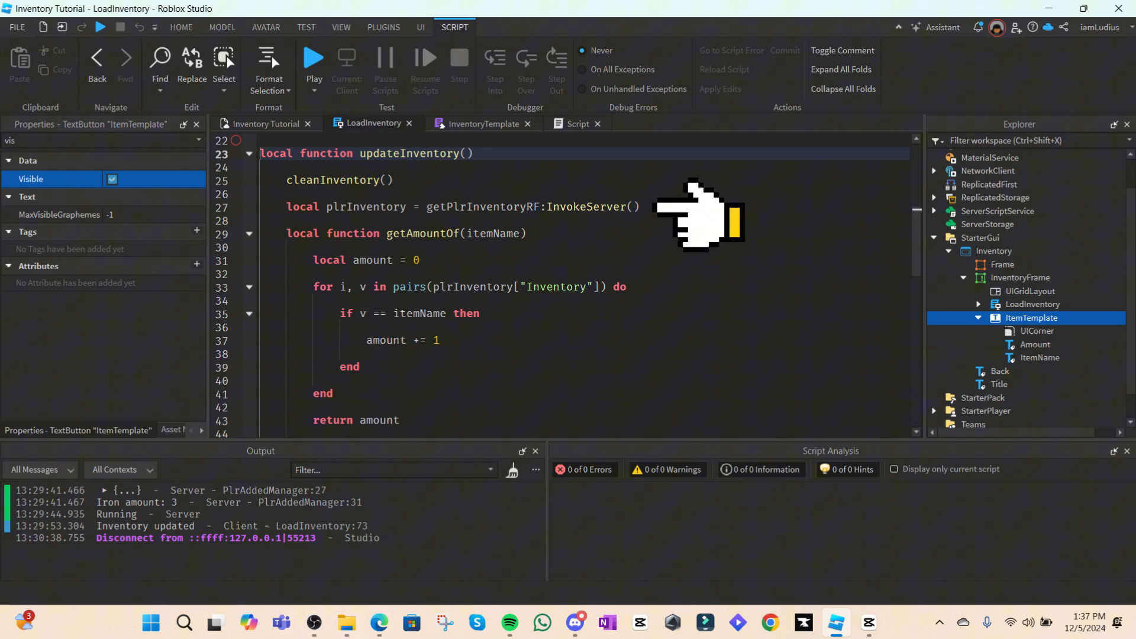
mouse_move(706, 217)
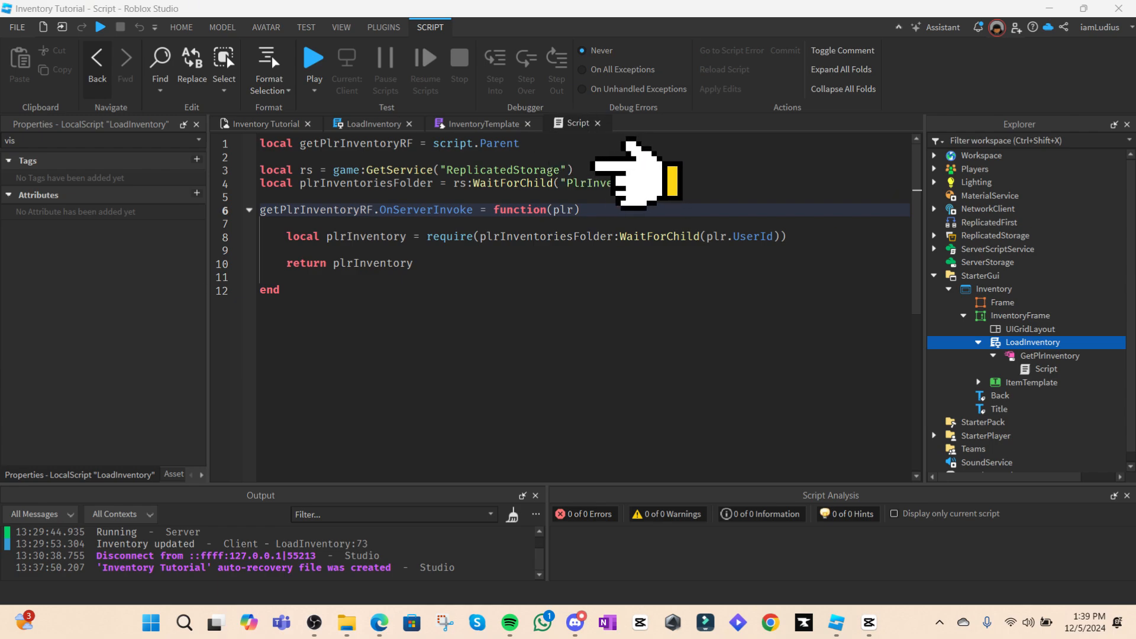
mouse_move(724, 188)
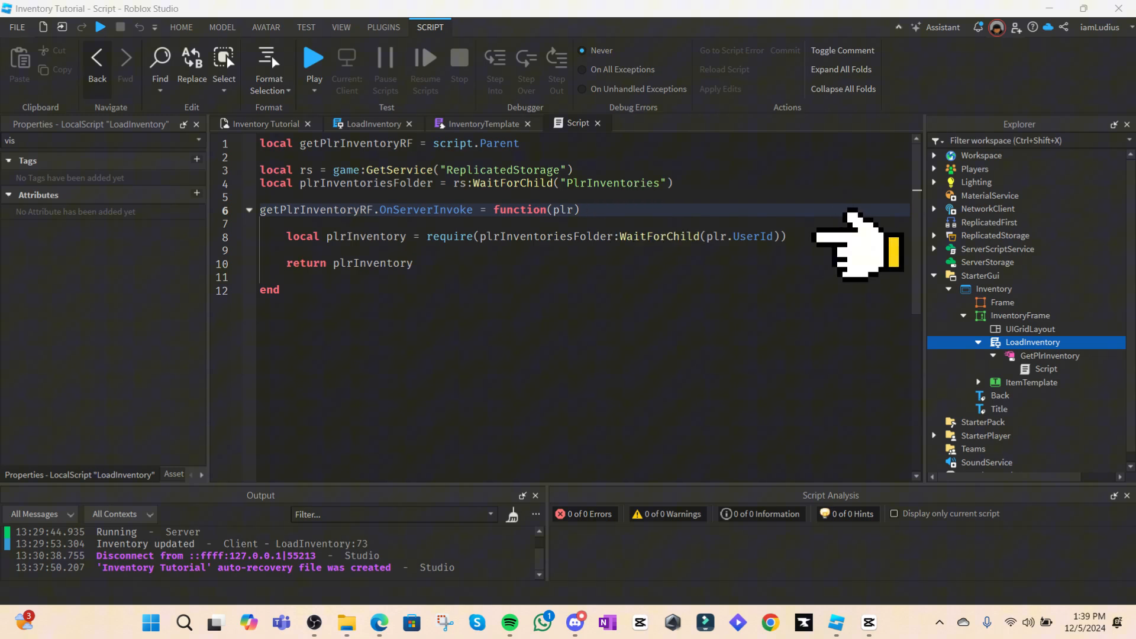
mouse_move(844, 246)
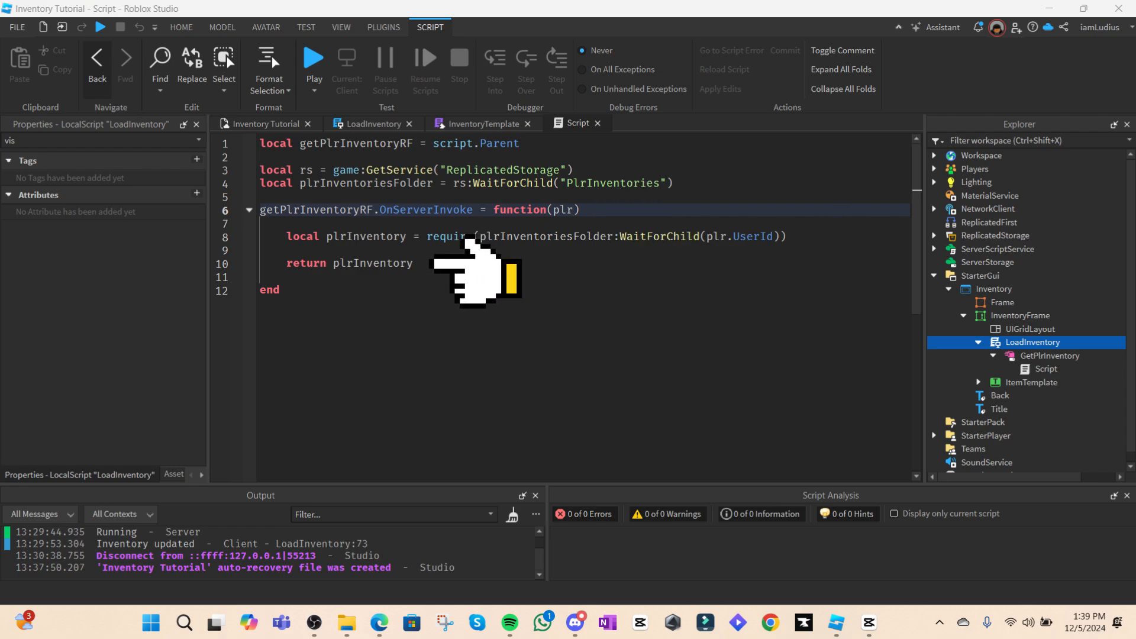
Compare LoadInventory's updateInventory with InventoryTemplate's GetAmountOf, then return to LoadInventory.
click(1031, 317)
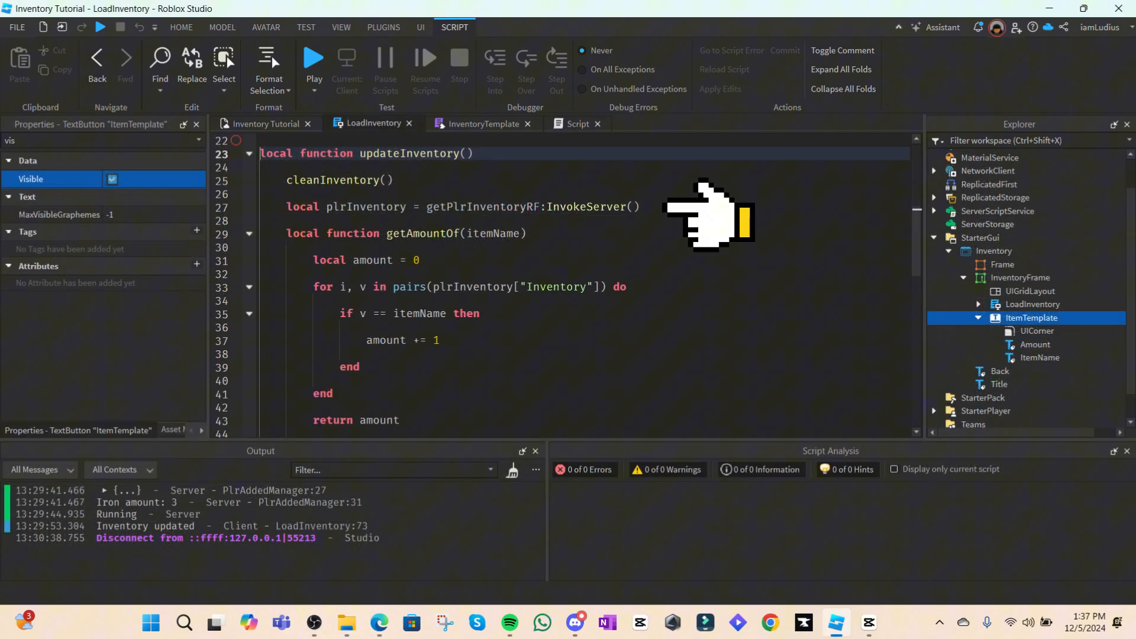
mouse_move(691, 221)
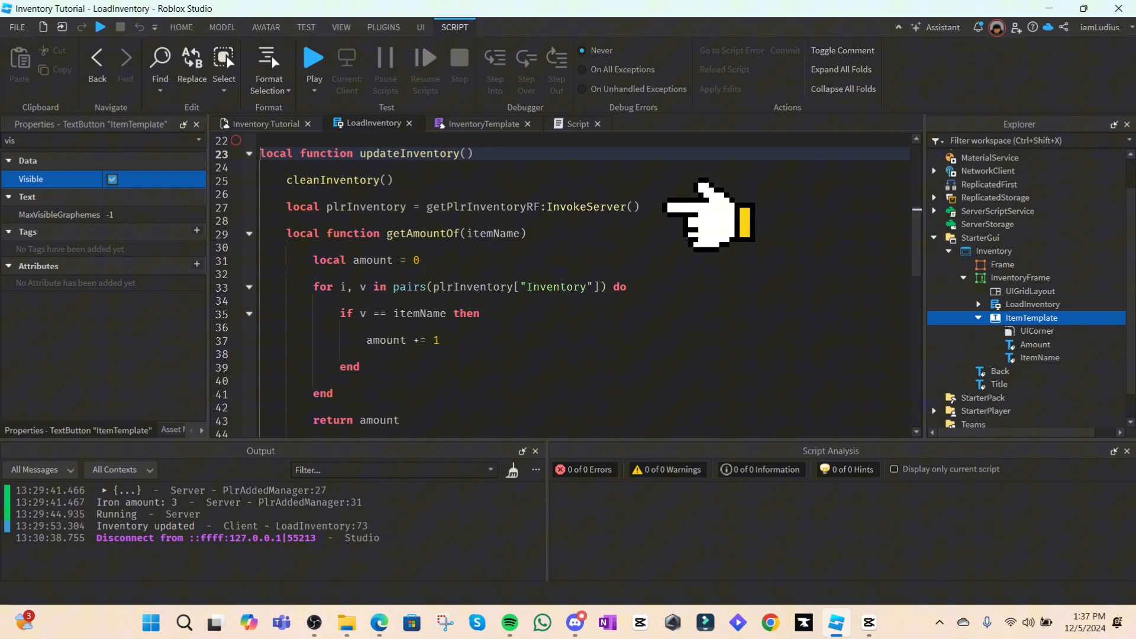
click(477, 123)
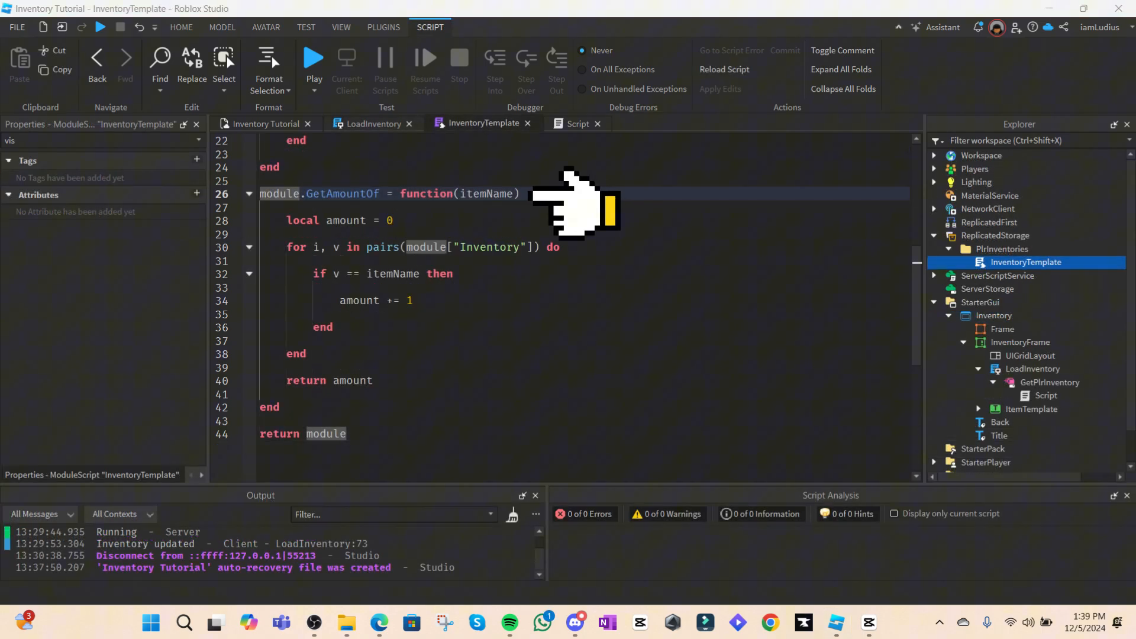
mouse_move(591, 203)
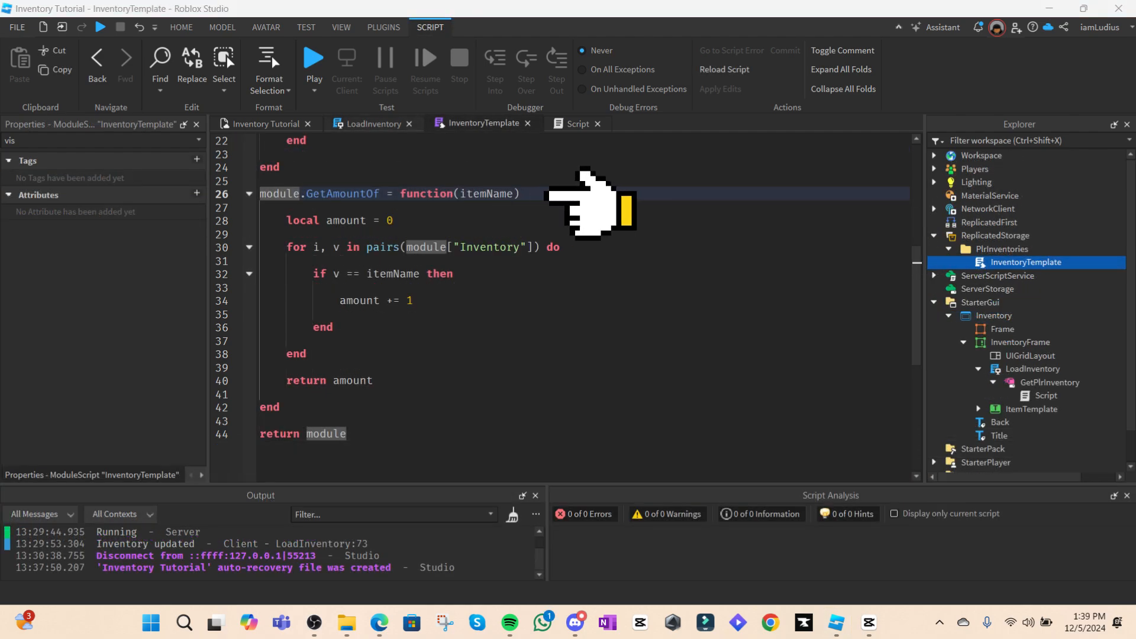
mouse_move(572, 210)
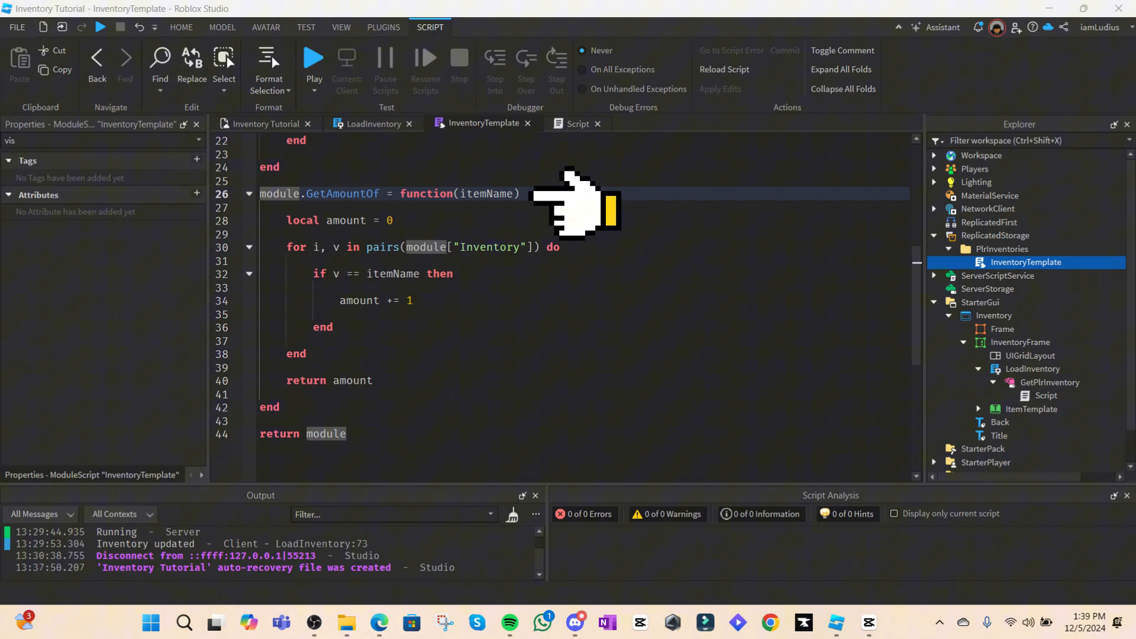
click(373, 123)
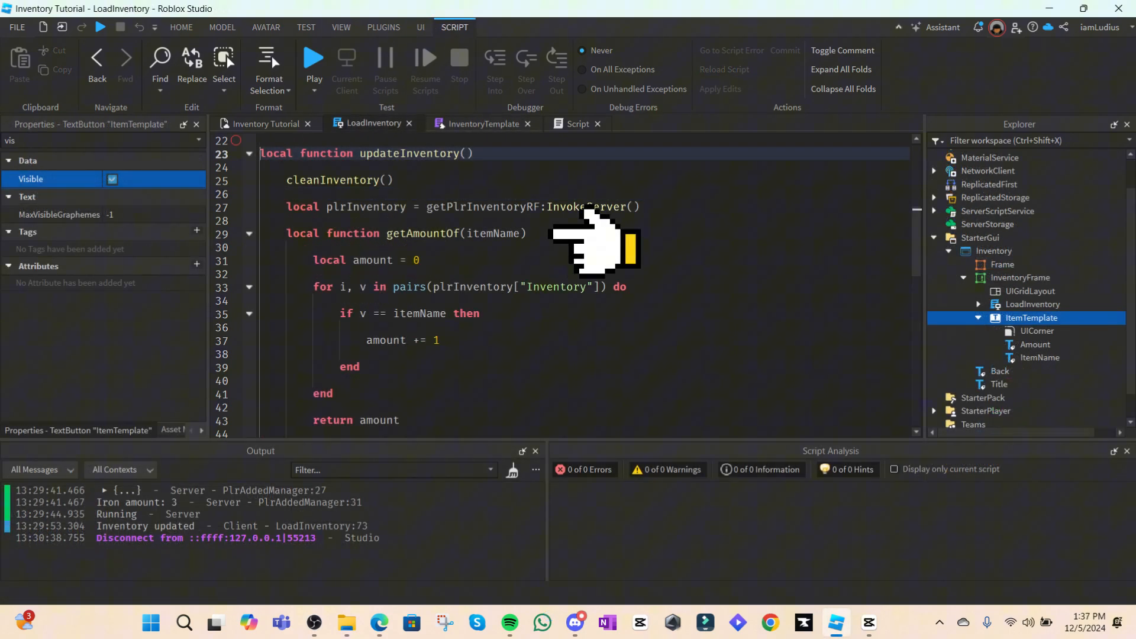
mouse_move(576, 243)
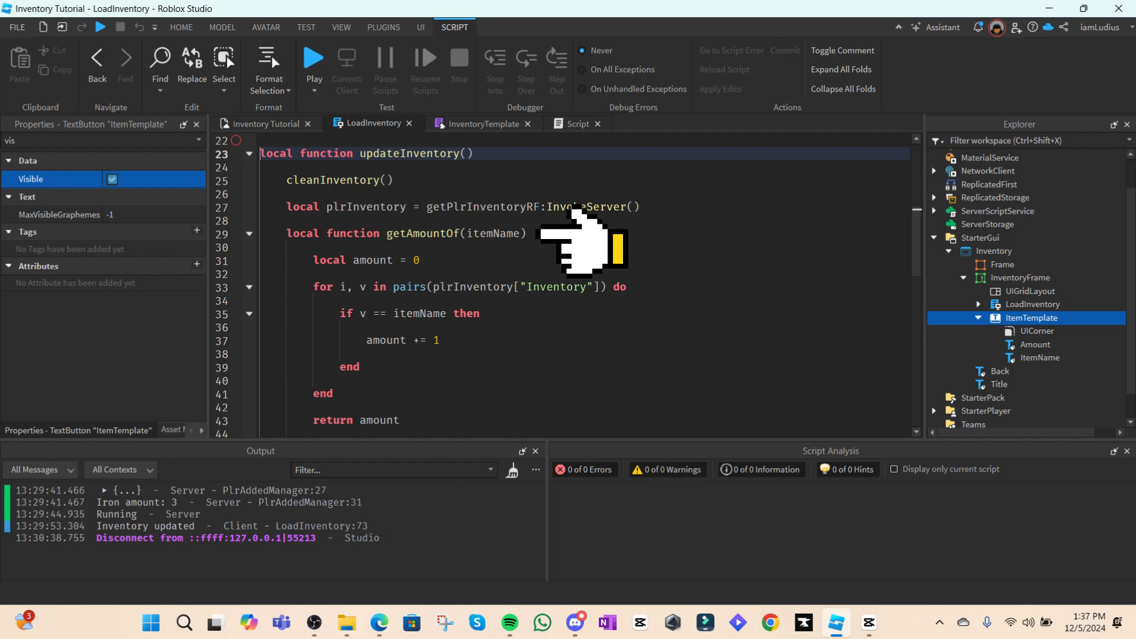
scroll(down, 3)
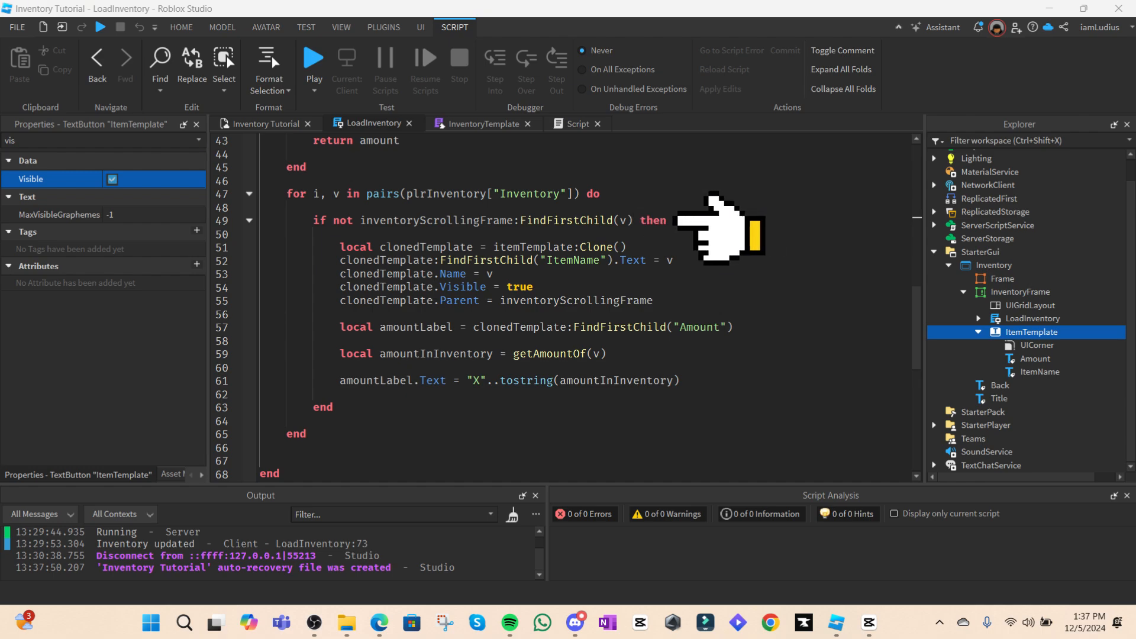
mouse_move(733, 230)
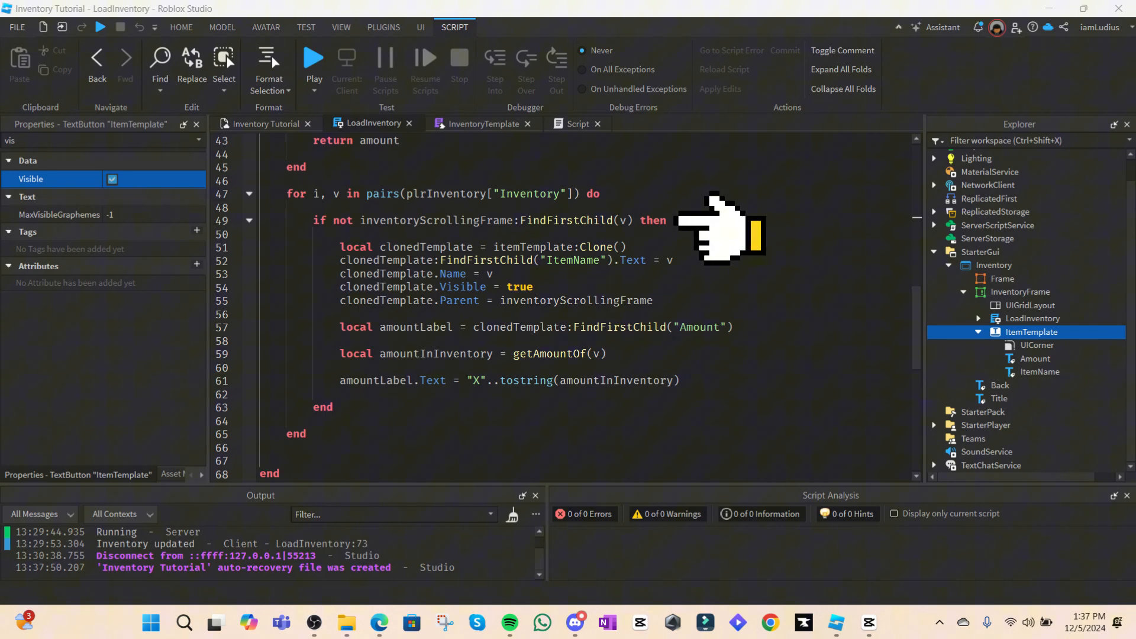
mouse_move(732, 231)
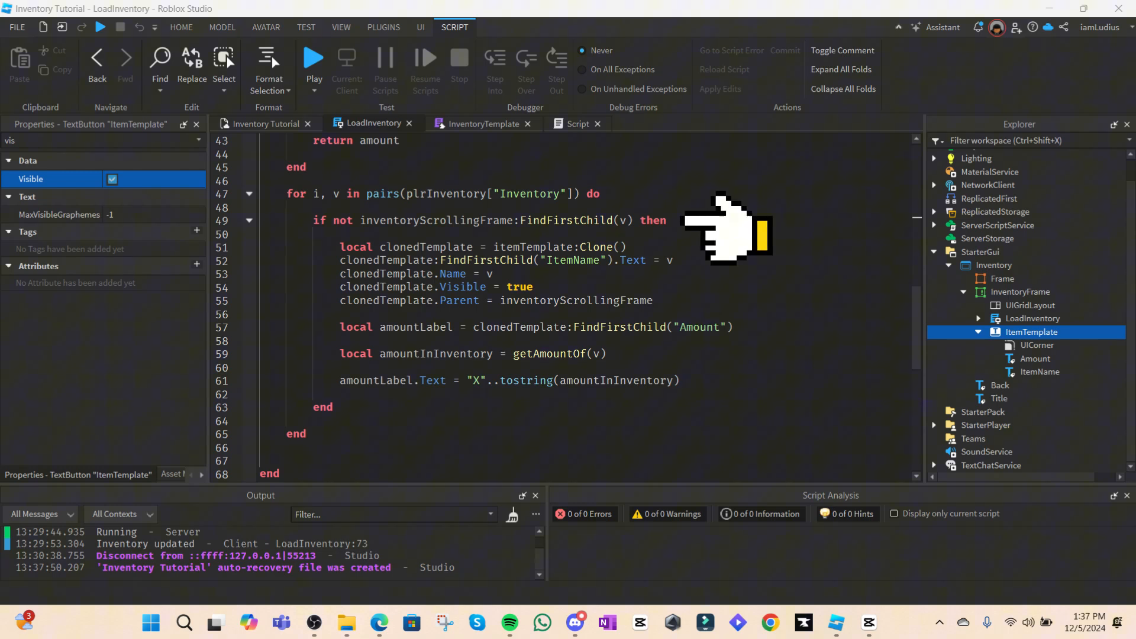
mouse_move(687, 261)
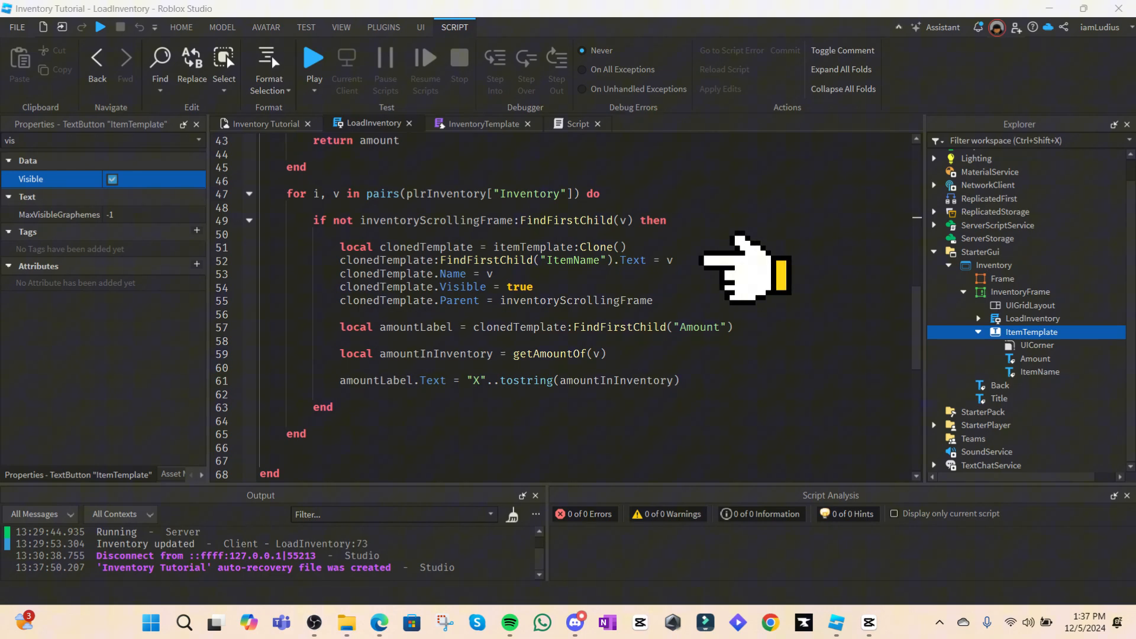
mouse_move(731, 268)
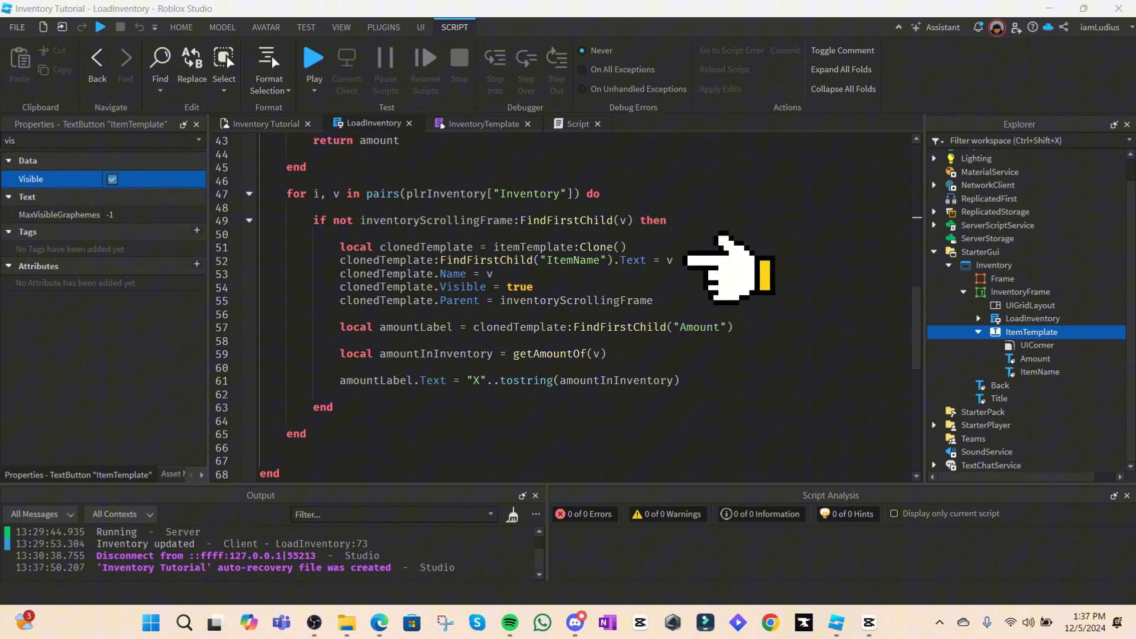
mouse_move(546, 282)
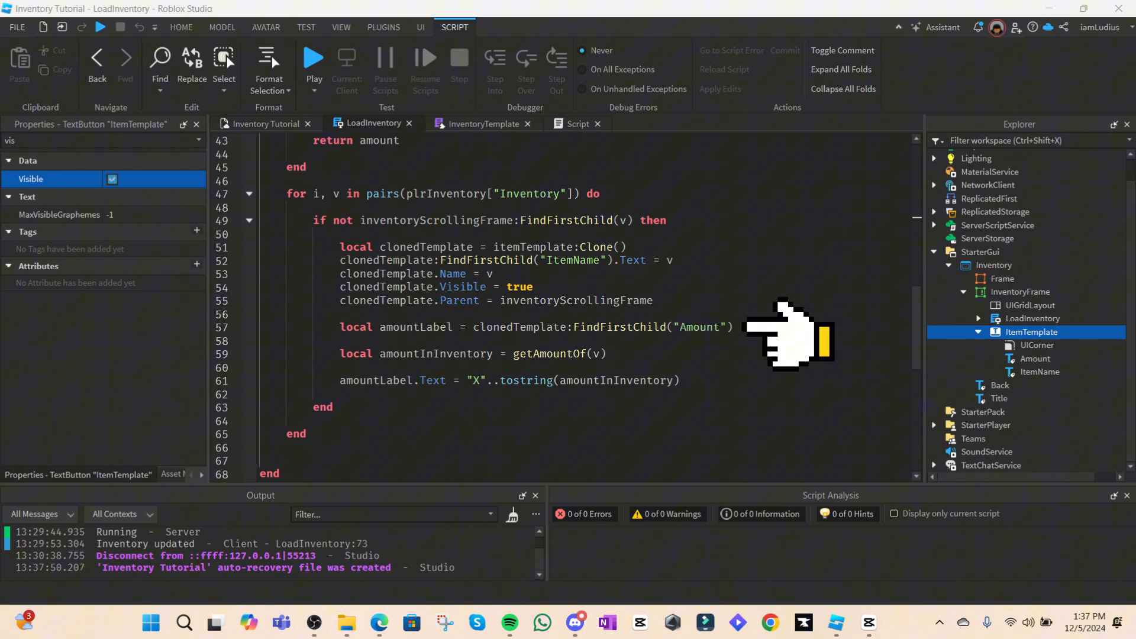
mouse_move(800, 336)
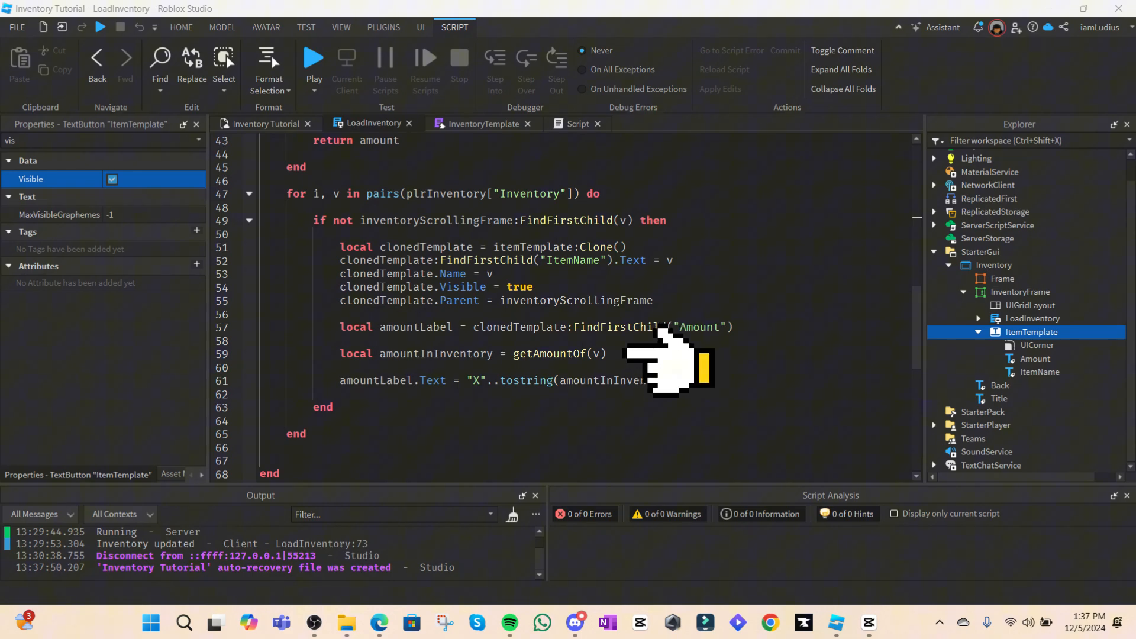
mouse_move(666, 362)
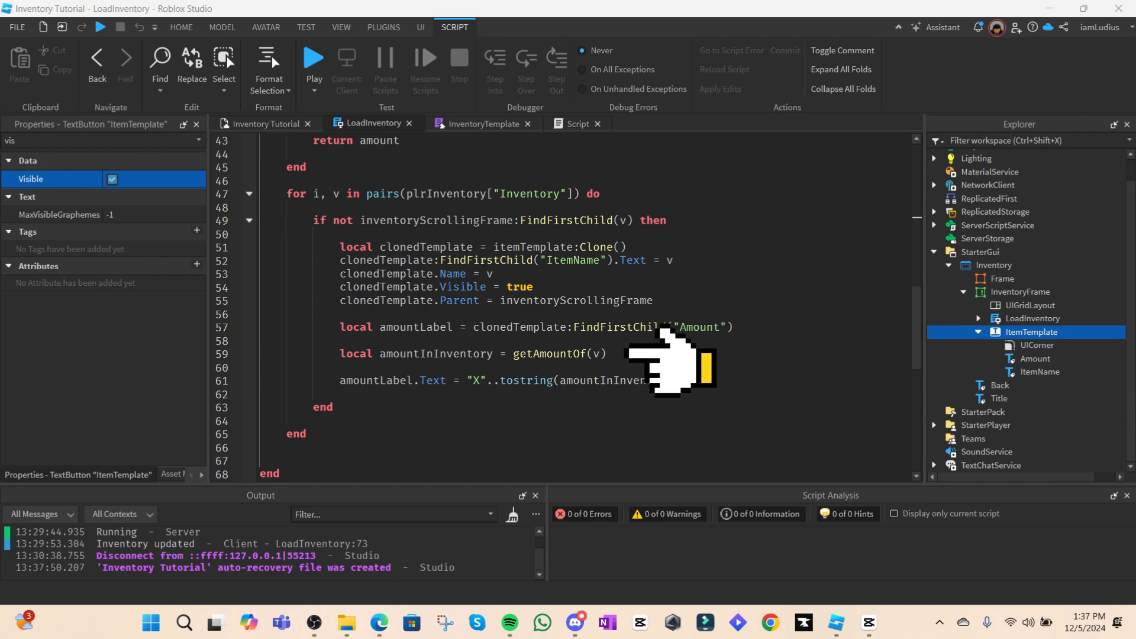
mouse_move(656, 359)
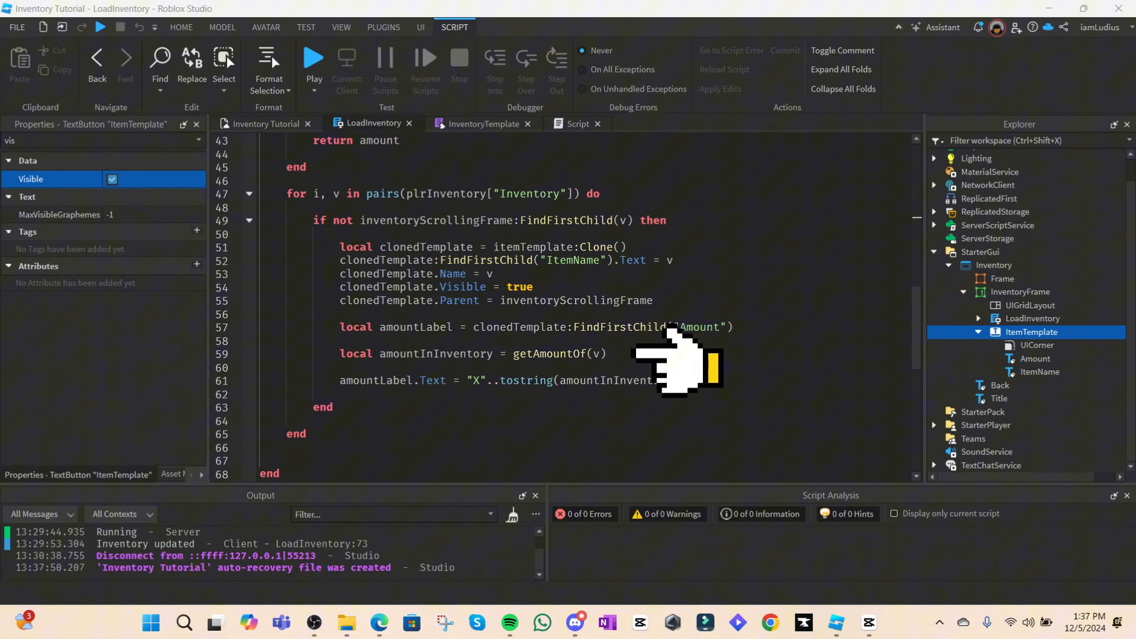
mouse_move(738, 388)
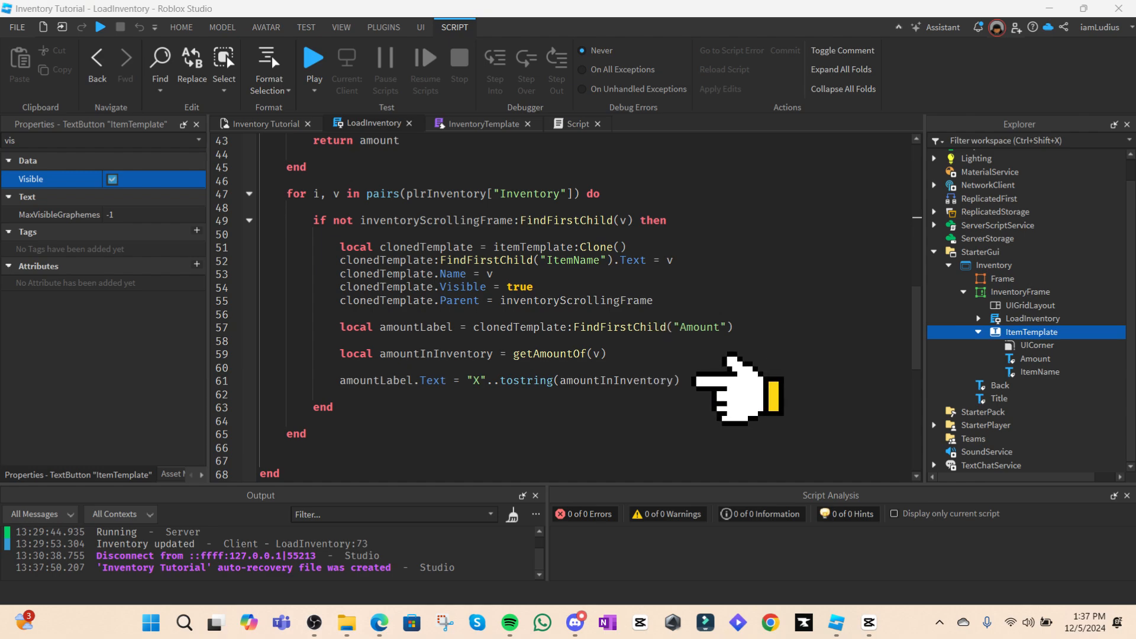
mouse_move(745, 388)
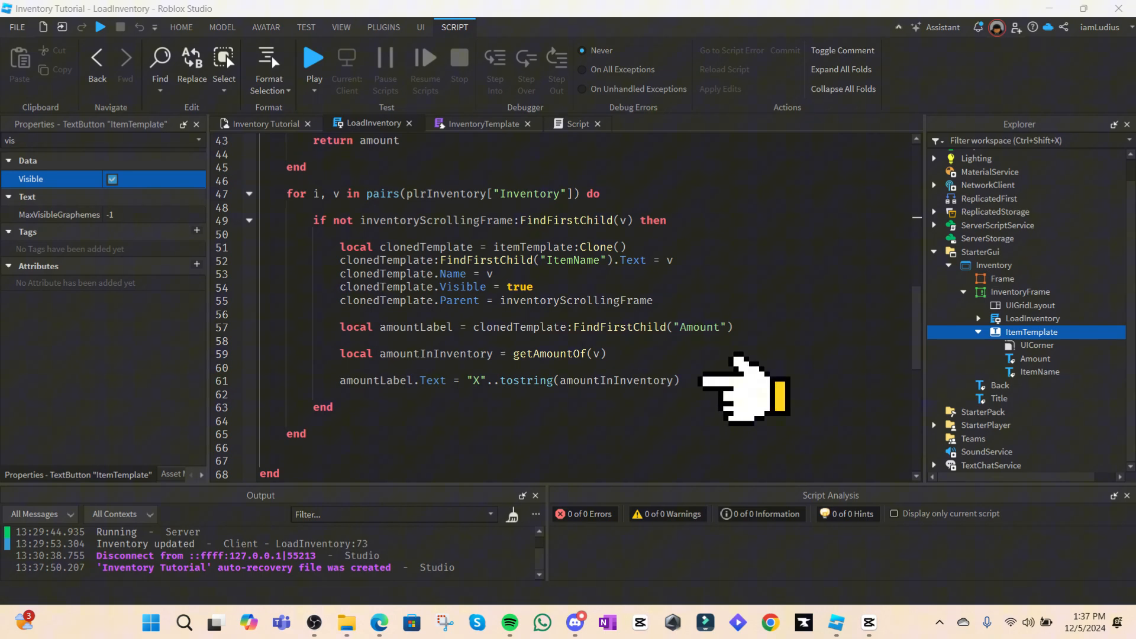
mouse_move(738, 384)
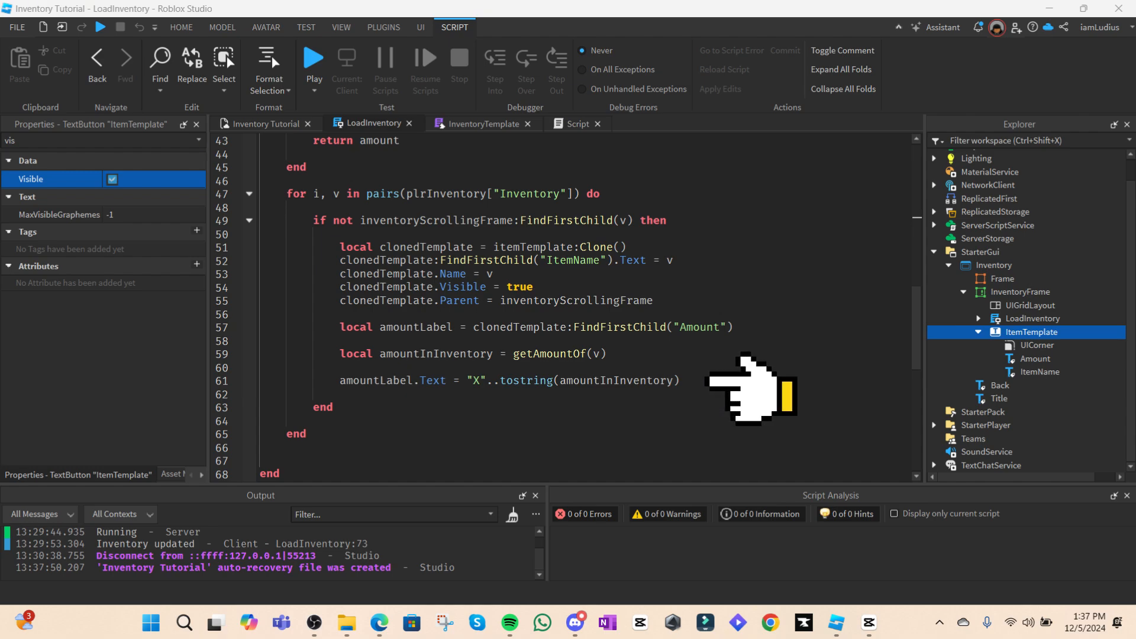
mouse_move(735, 391)
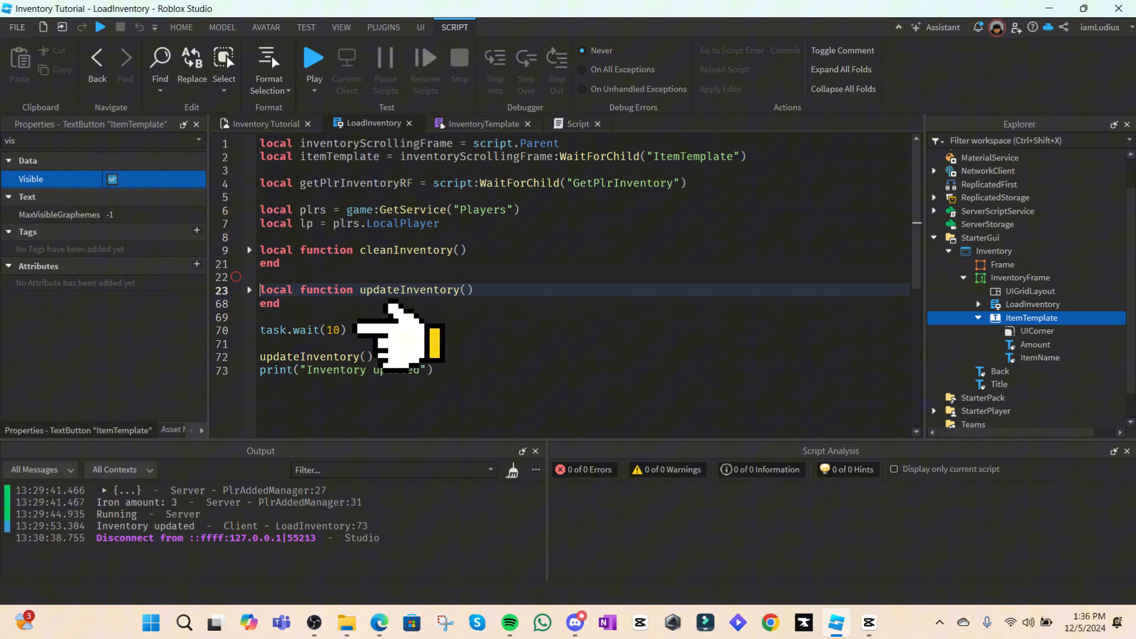
mouse_move(435, 365)
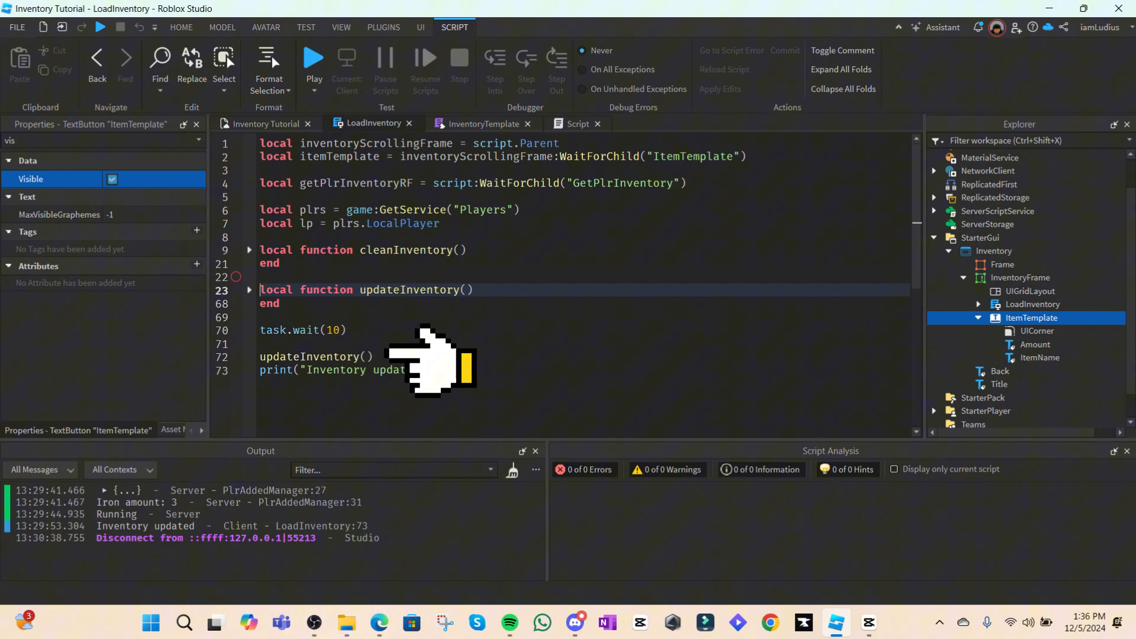
mouse_move(445, 362)
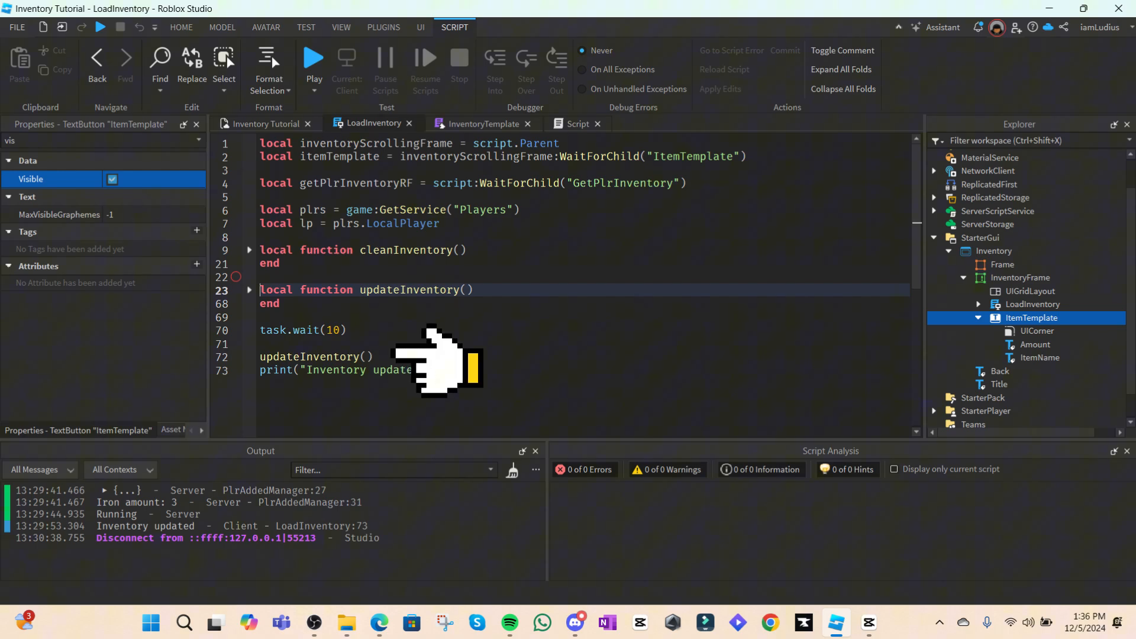
mouse_move(413, 341)
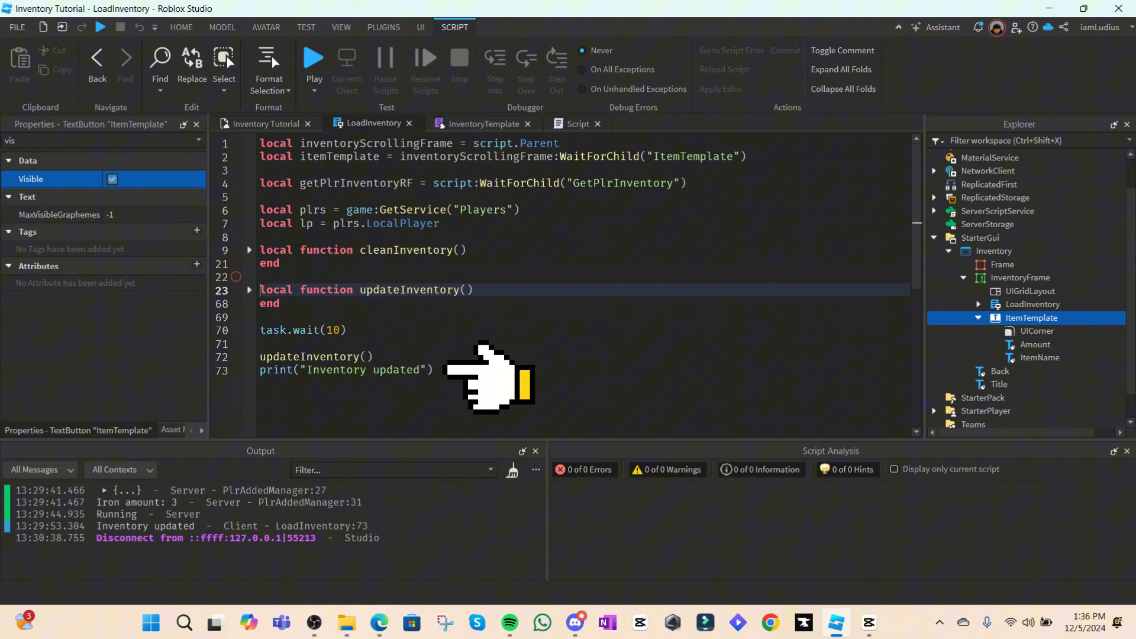
mouse_move(503, 377)
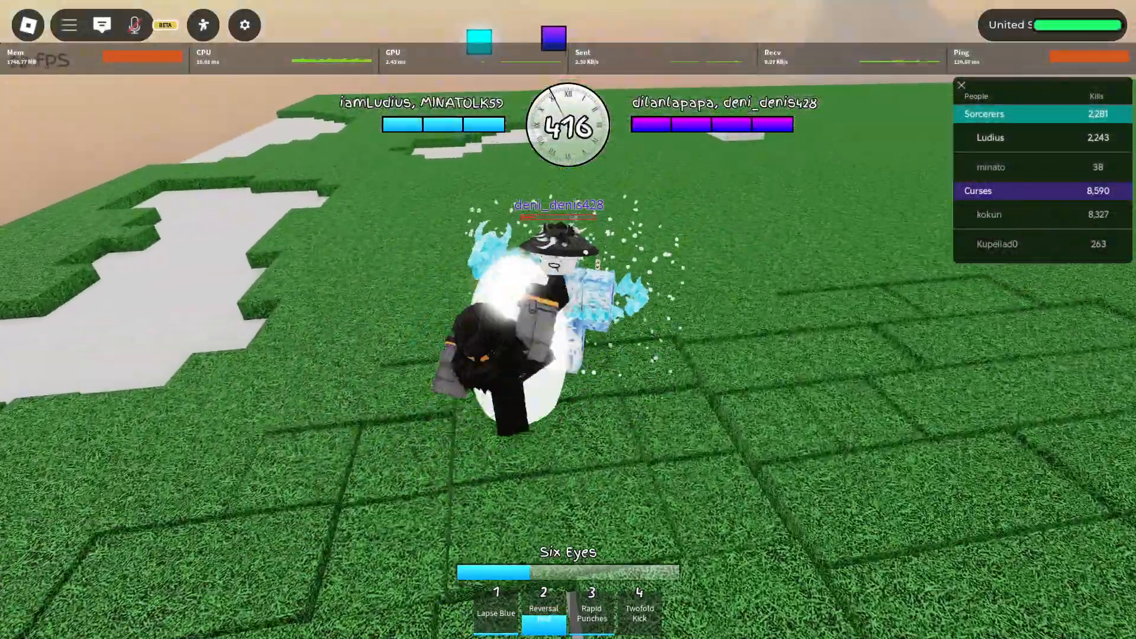
Use the fourth hotbar ability during the battlegrounds match on the grassy map.
key(4)
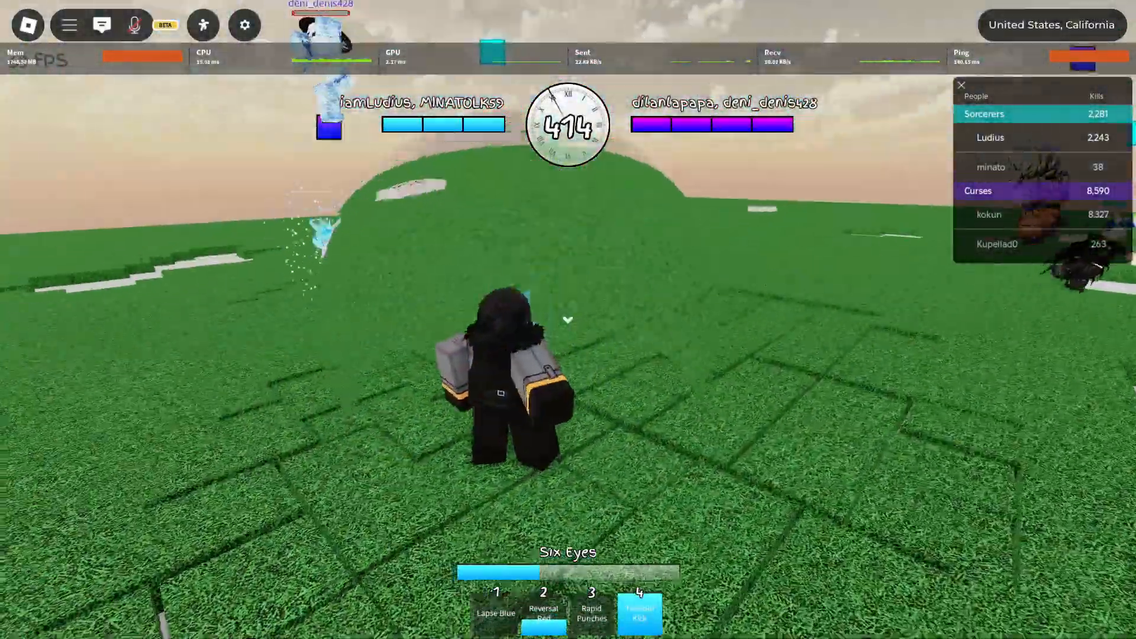